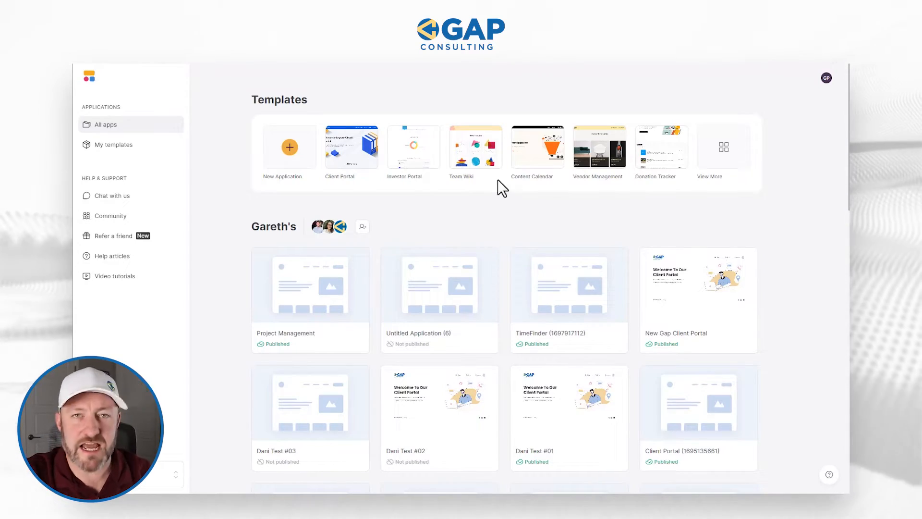
mouse_move(289, 147)
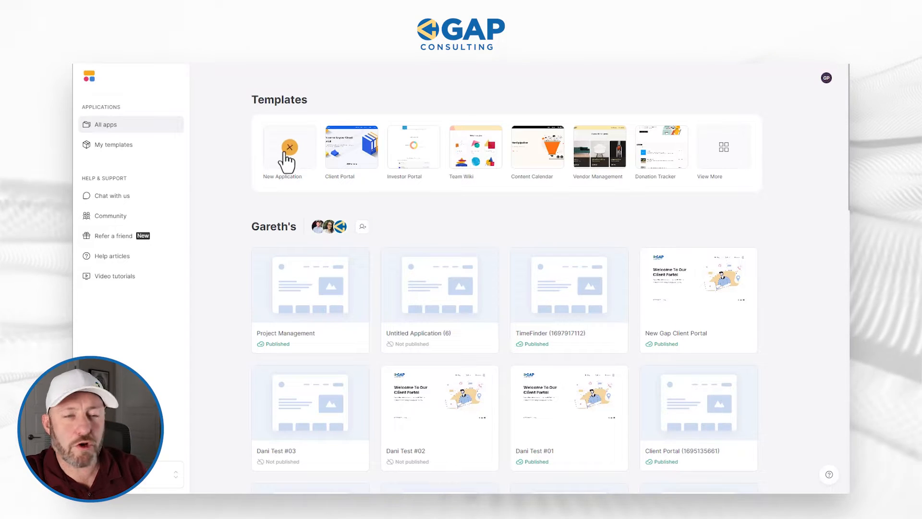
Step: Start a new application and filter the template gallery by 'emplo'
left_click(289, 146)
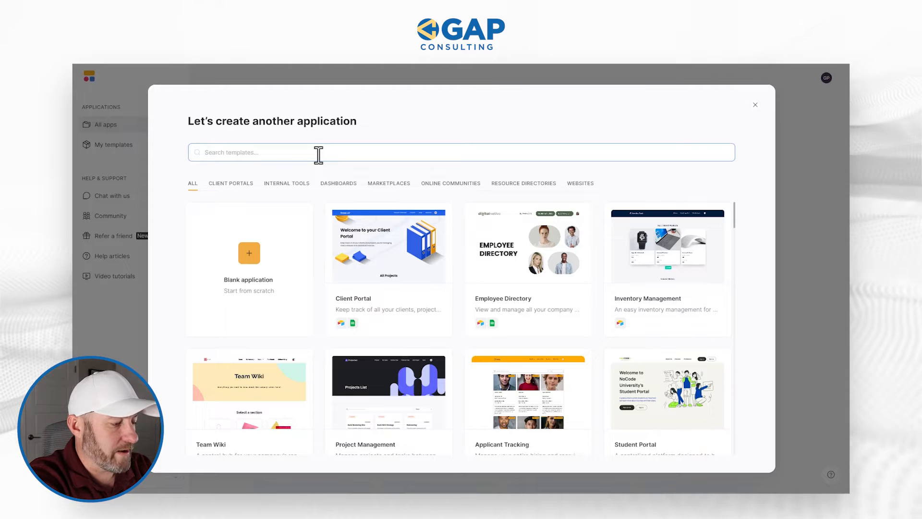
type("emplo")
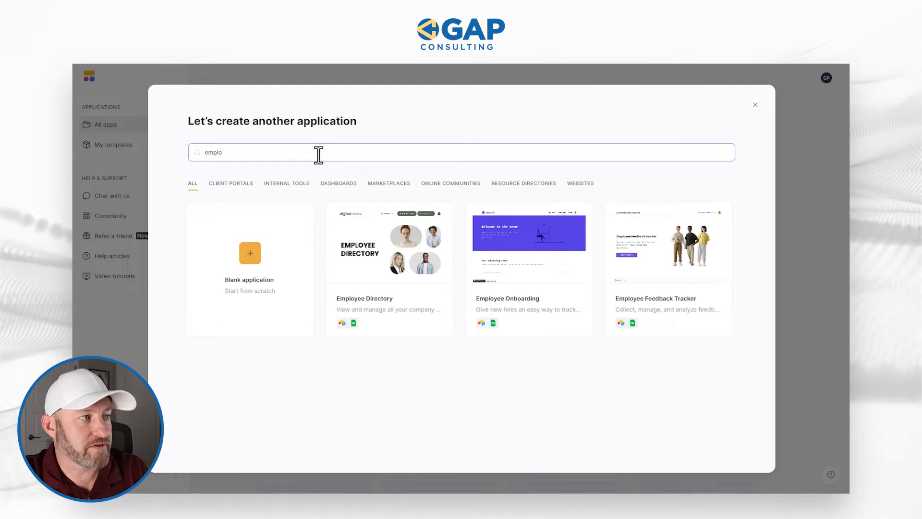
mouse_move(349, 332)
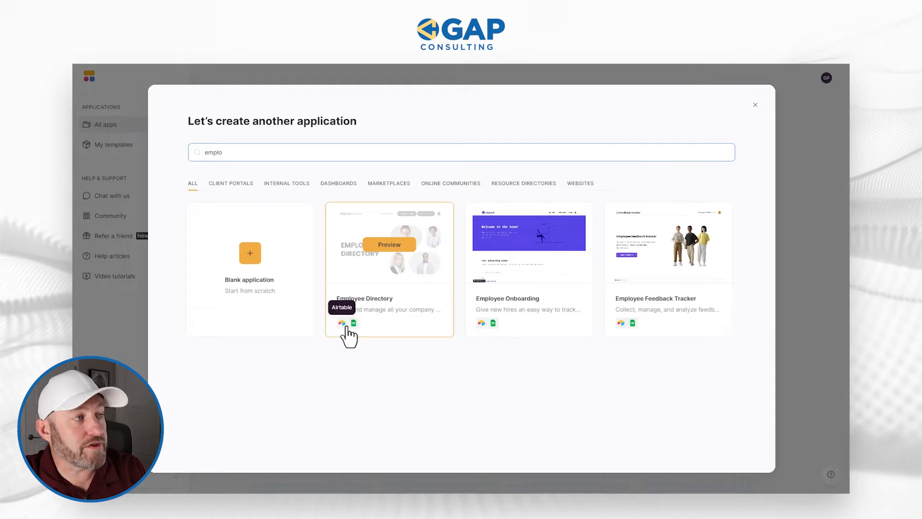
mouse_move(352, 323)
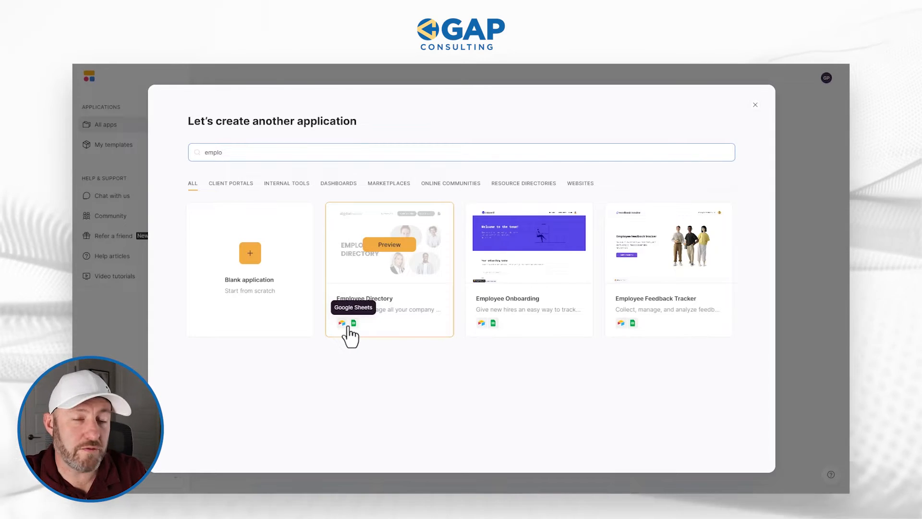
mouse_move(342, 323)
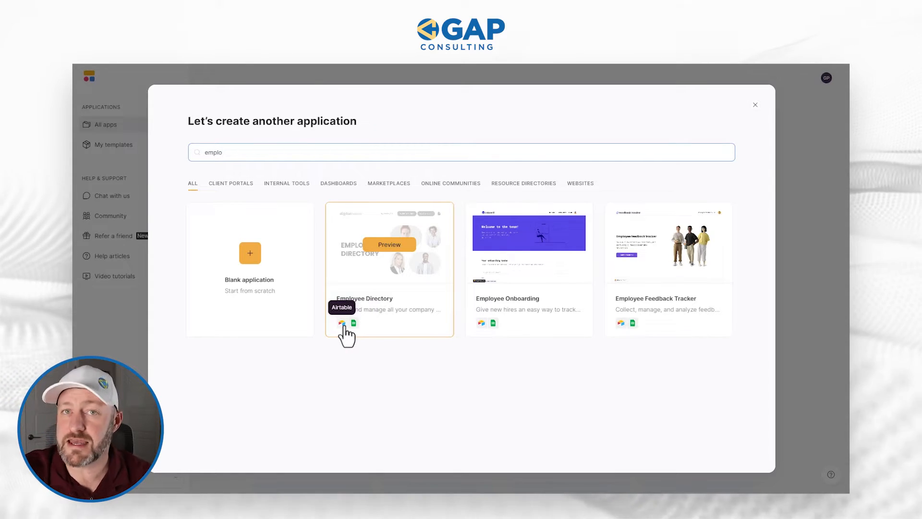
mouse_move(354, 323)
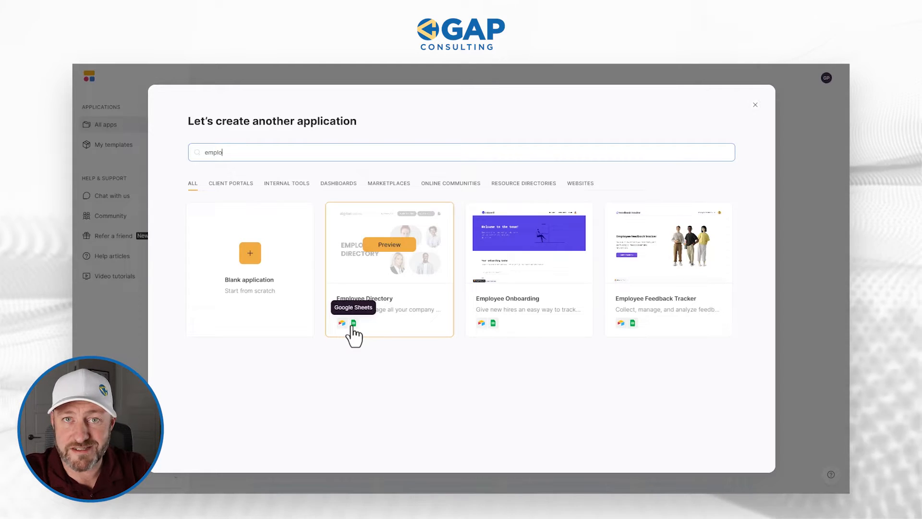
mouse_move(392, 327)
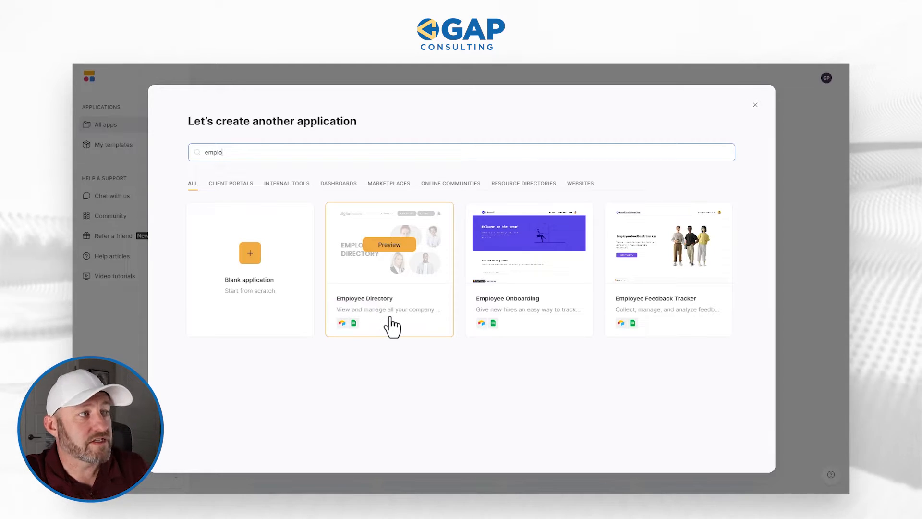
Step: View the Employee Directory template's details and browse its preview pages
left_click(389, 244)
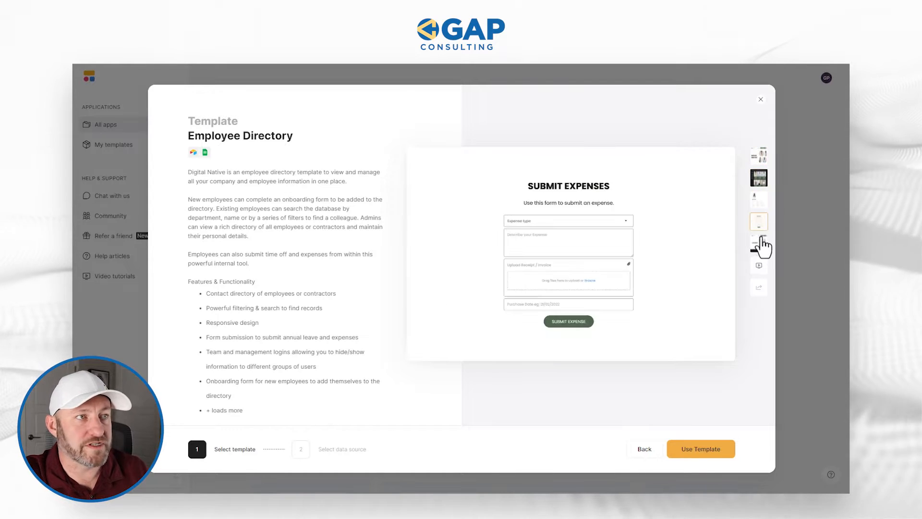
left_click(757, 265)
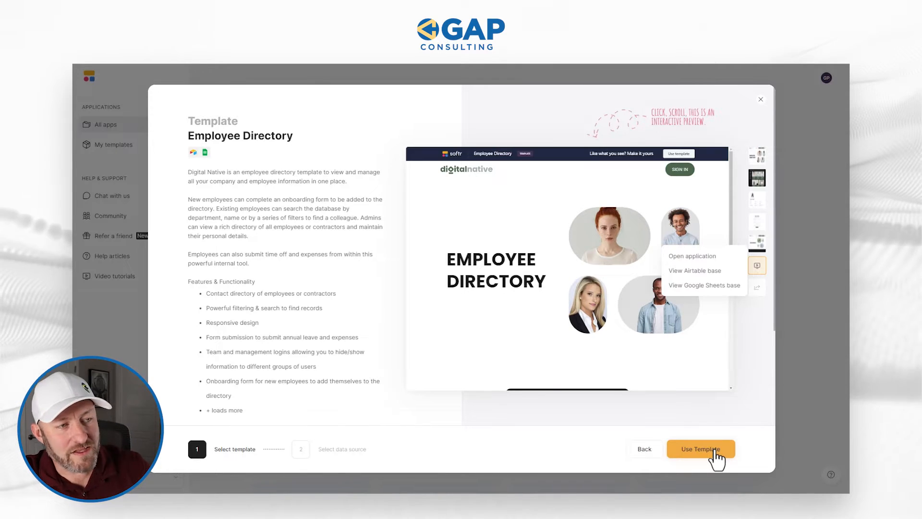
Step: Use the Employee Directory template with the Airtable account as data source and continue to the copy-data step
left_click(700, 448)
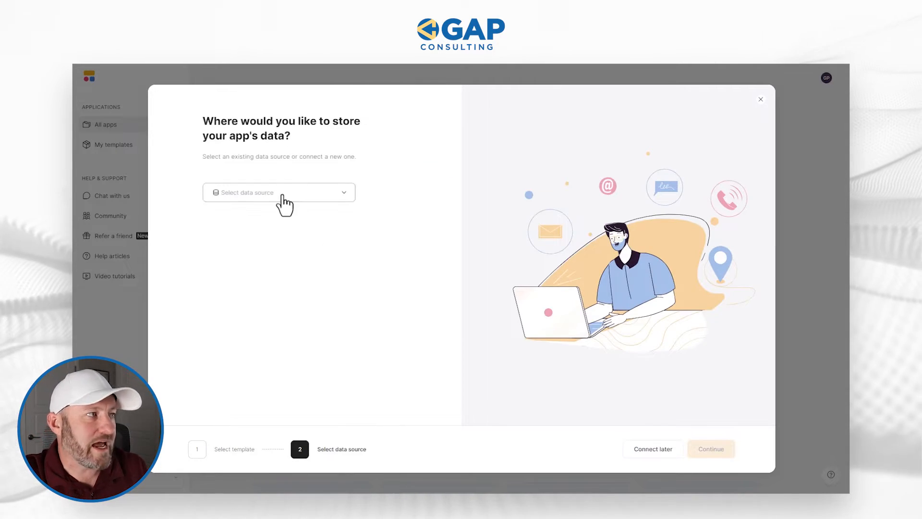
left_click(278, 192)
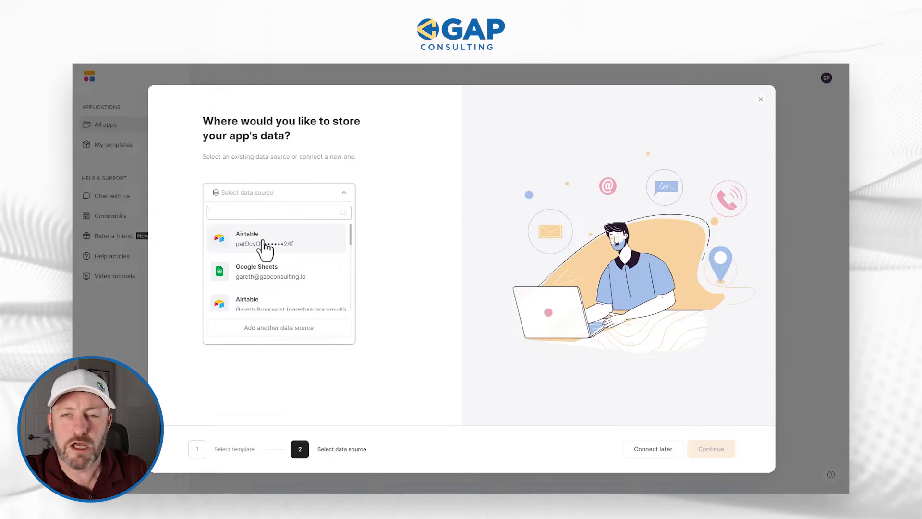
left_click(265, 238)
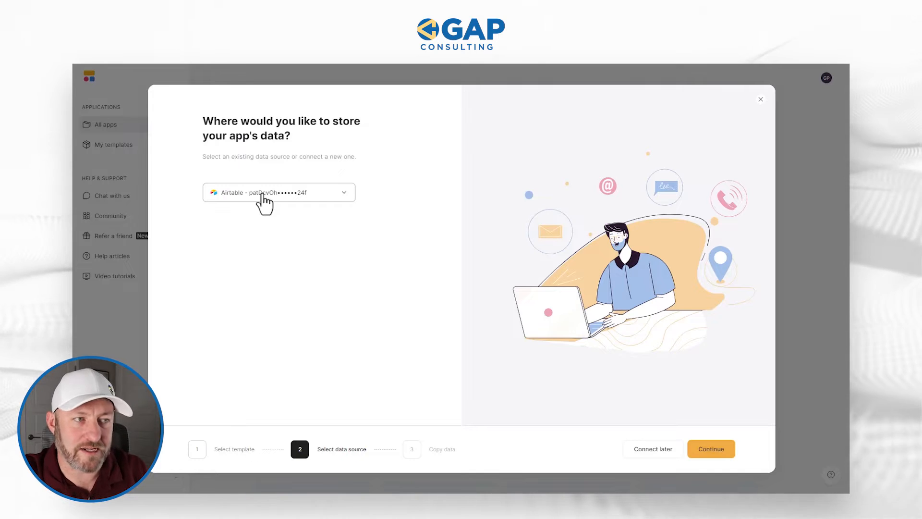
left_click(710, 449)
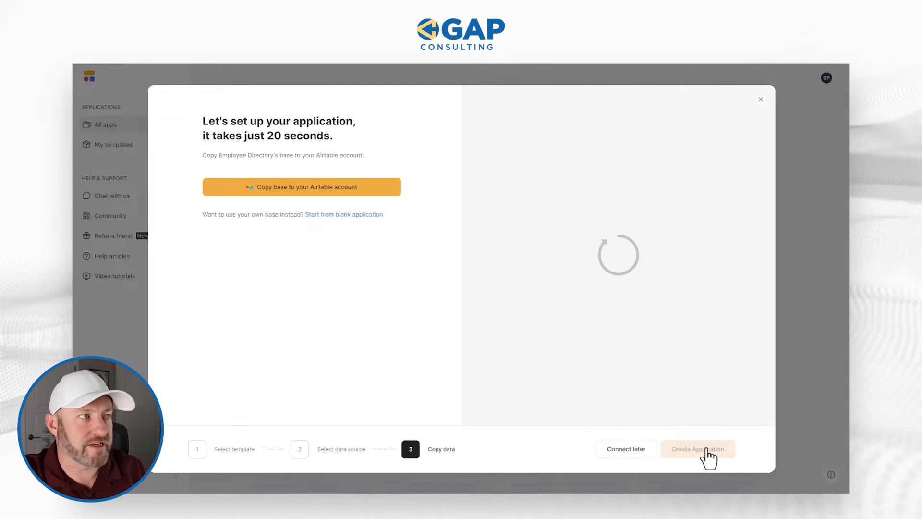
mouse_move(213, 288)
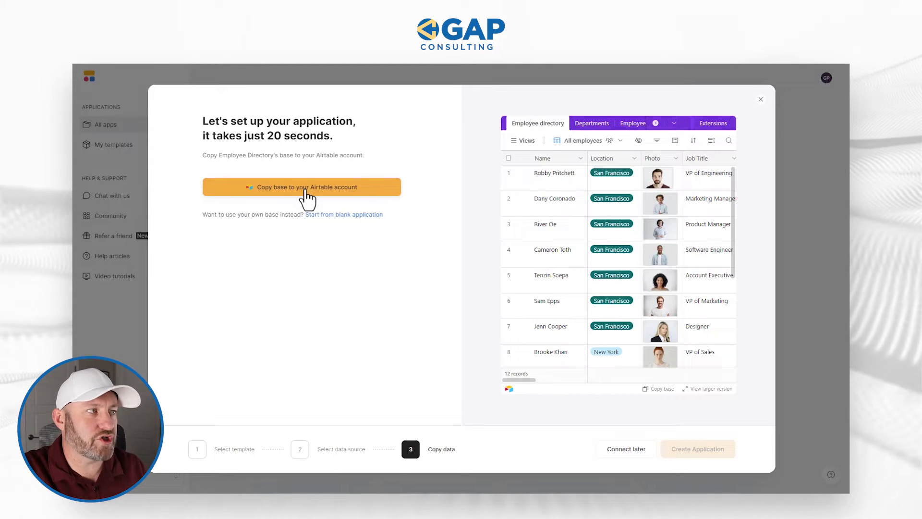
Step: Copy the template base into Airtable's Enterprise Demo workspace and add it
left_click(301, 186)
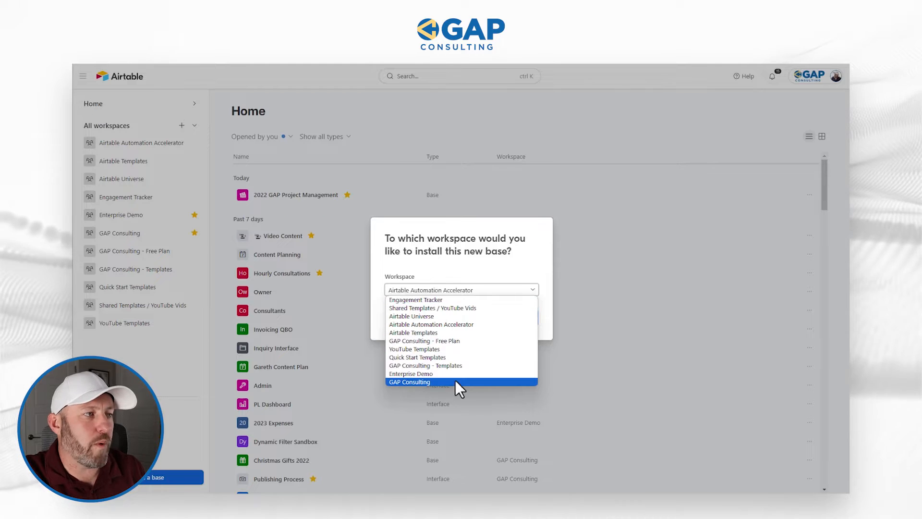
left_click(410, 373)
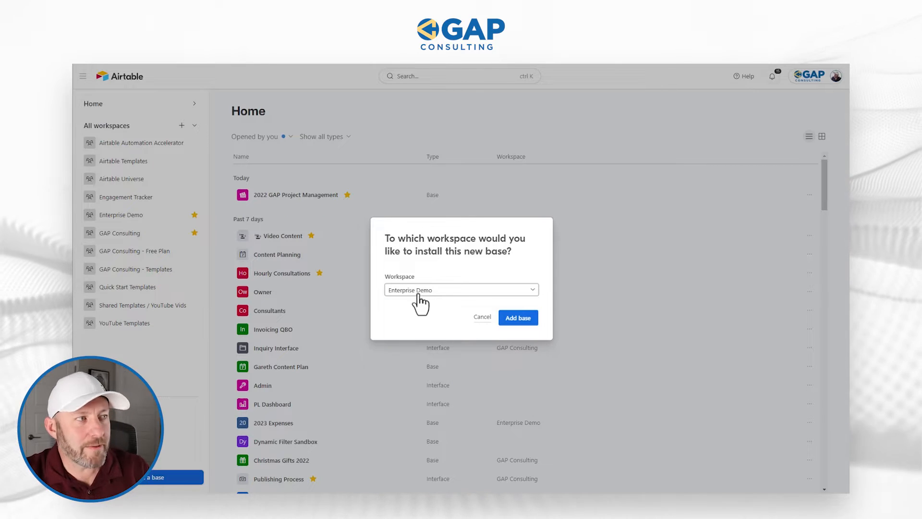
left_click(517, 318)
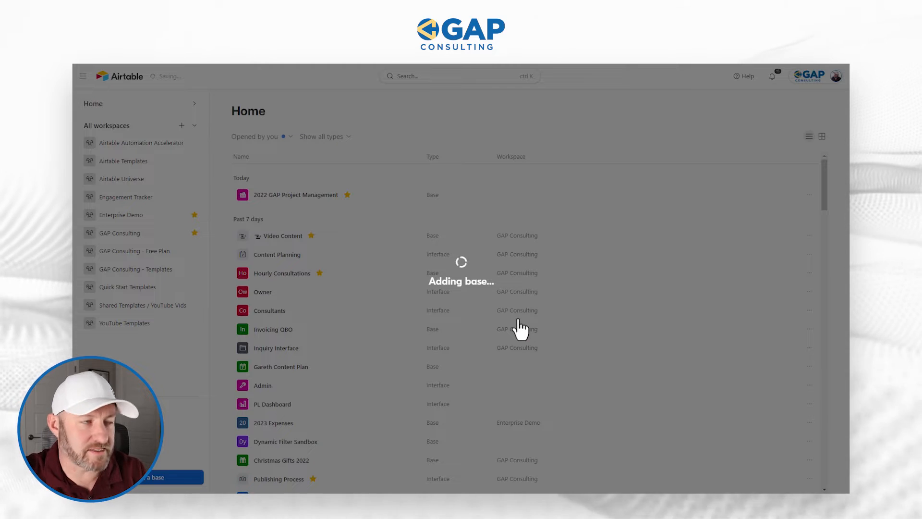
mouse_move(462, 269)
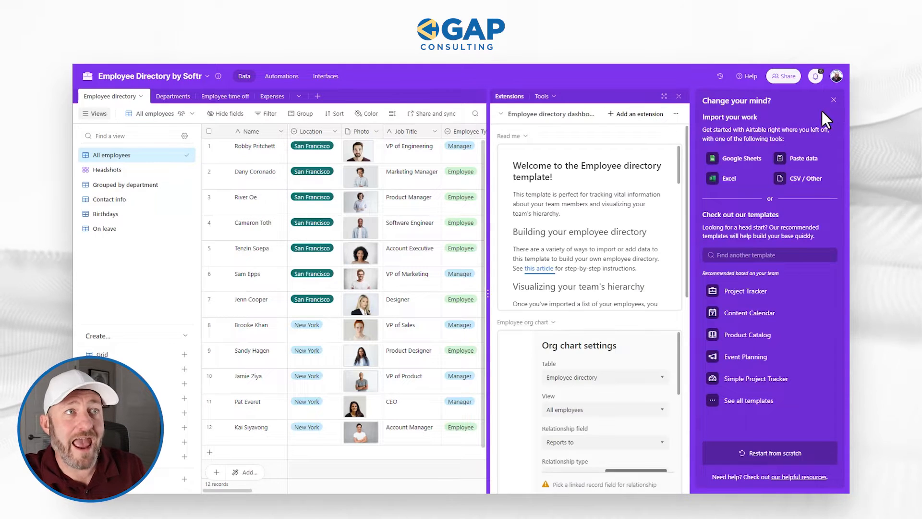
Step: Dismiss the 'Change your mind?' suggestions and read through the base's Read me extension
left_click(834, 99)
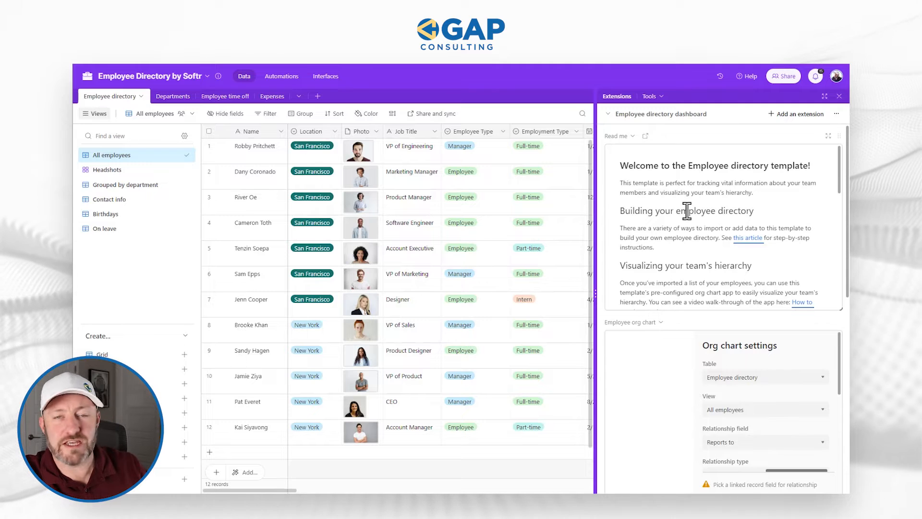
mouse_move(618, 164)
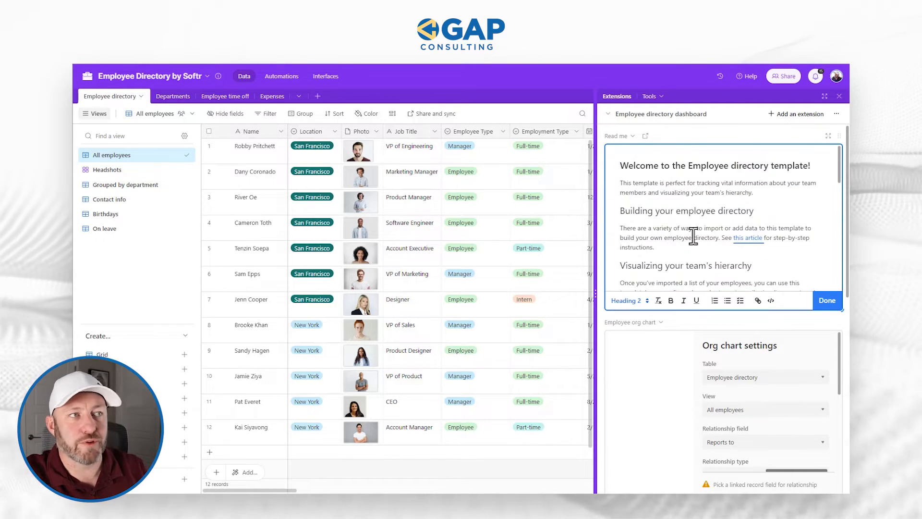
scroll("down", 3)
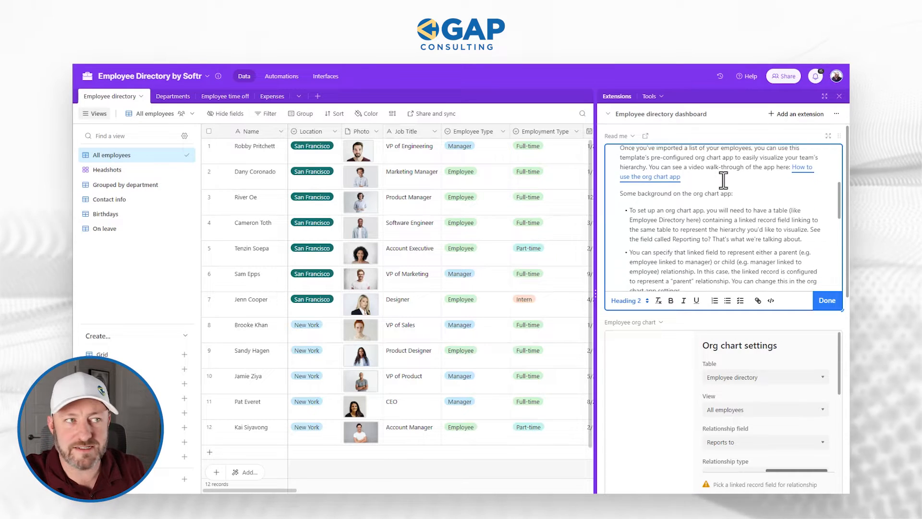
scroll("down", 3)
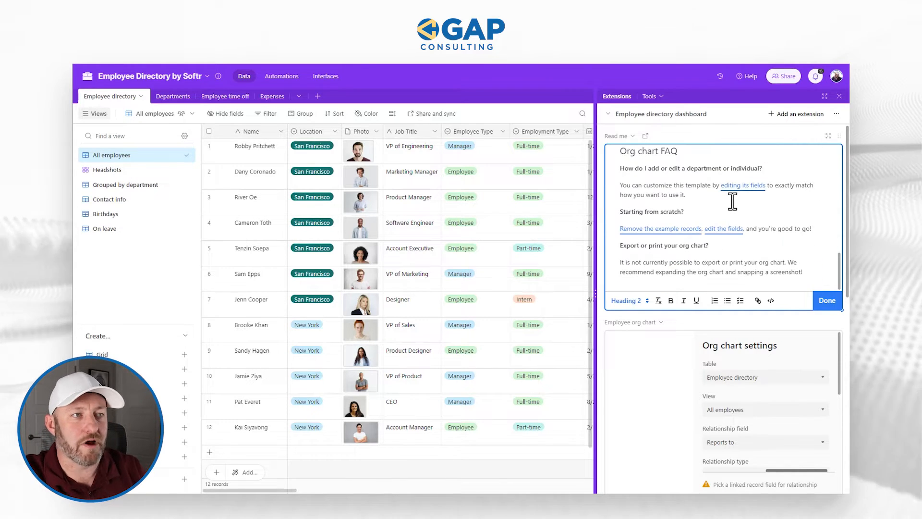
mouse_move(747, 385)
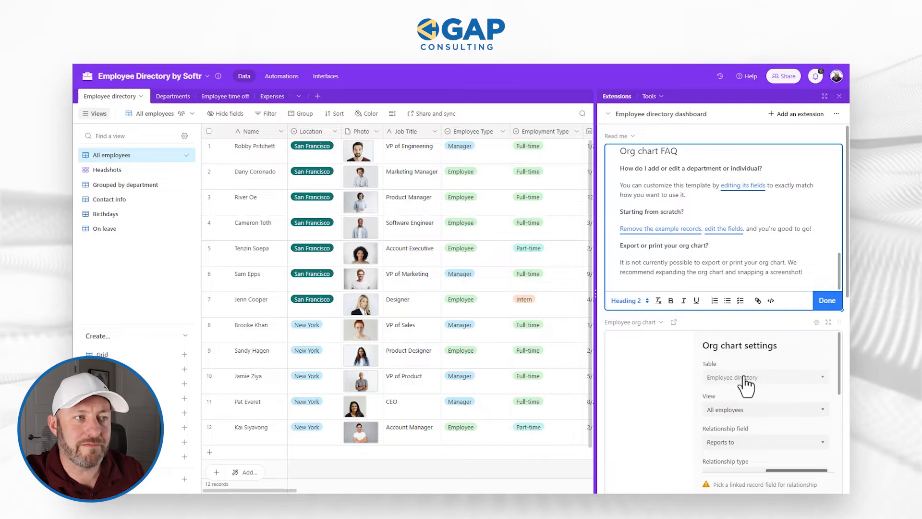
scroll("down", 3)
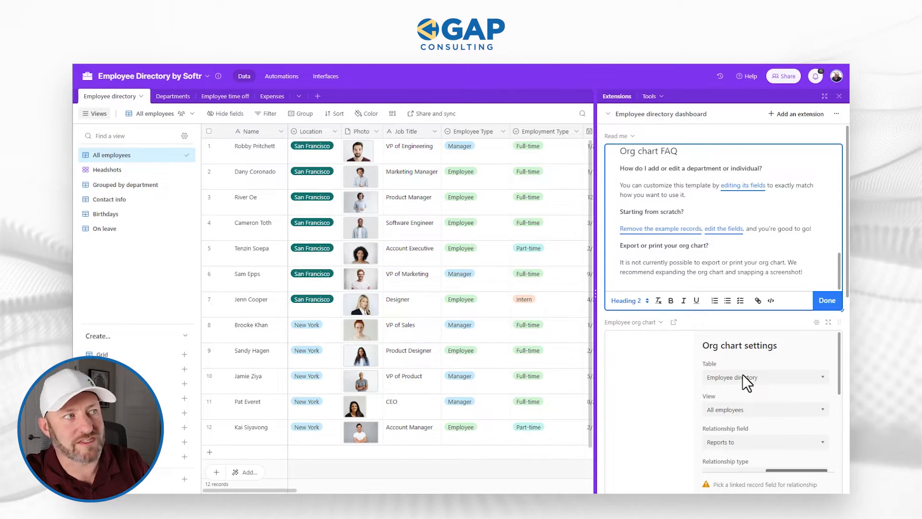
mouse_move(441, 241)
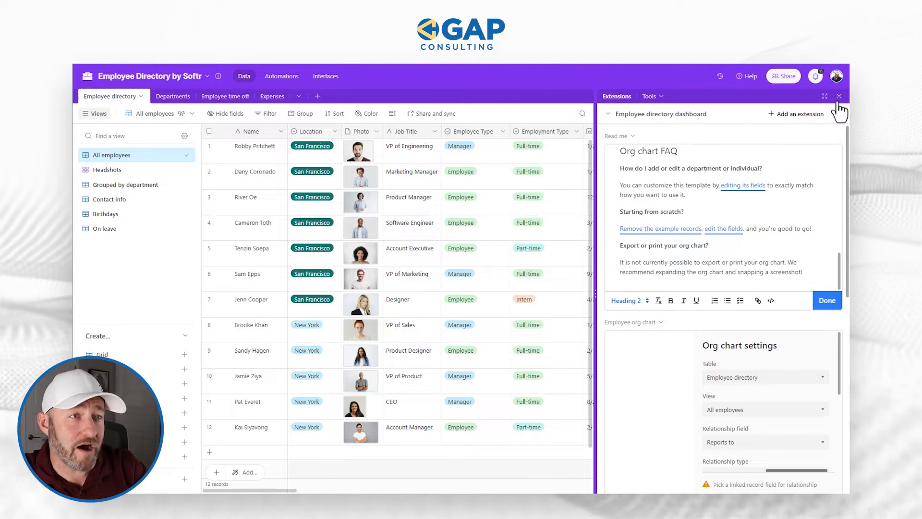
left_click(839, 96)
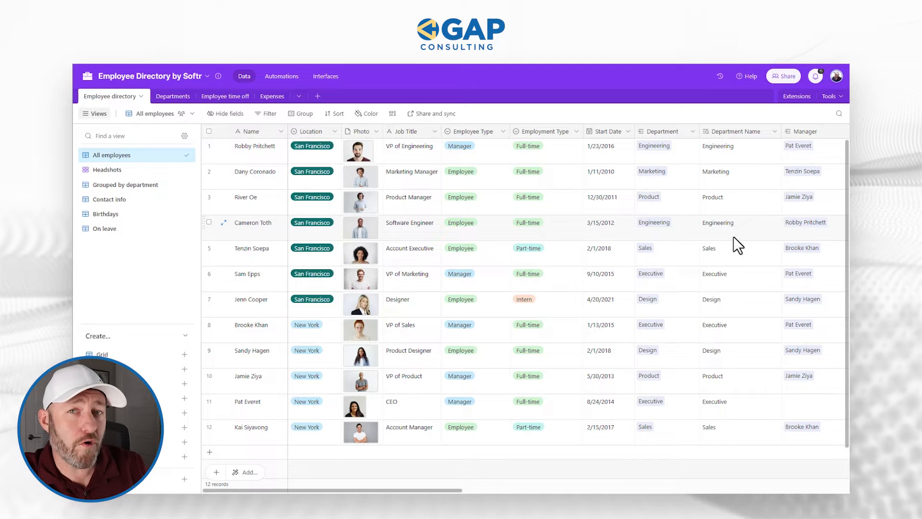
mouse_move(245, 158)
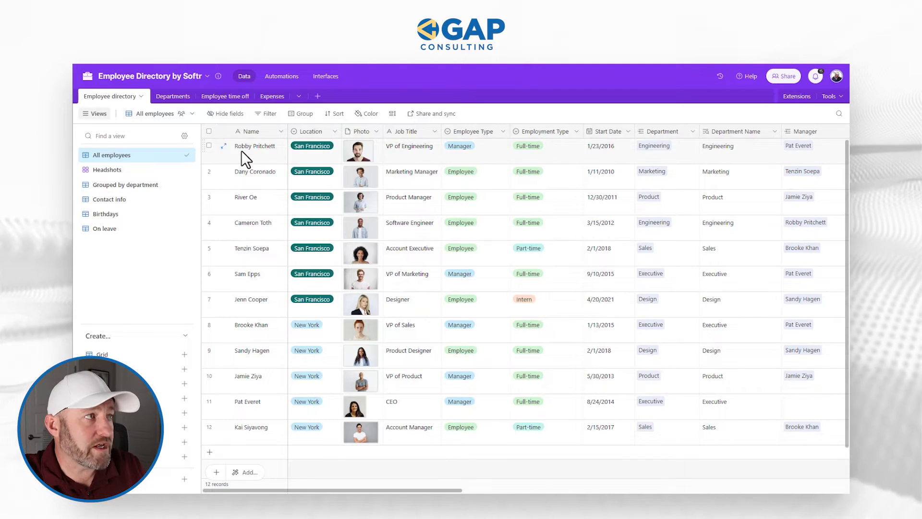
mouse_move(254, 152)
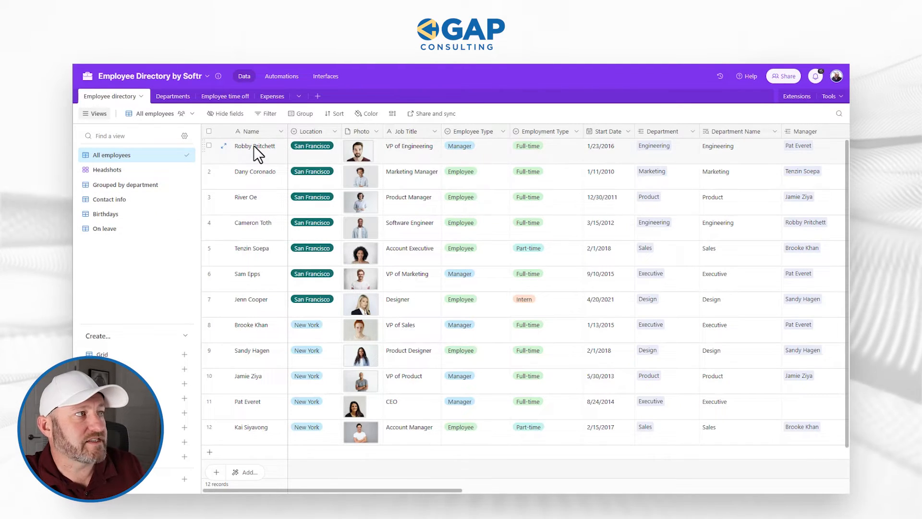
left_click(255, 145)
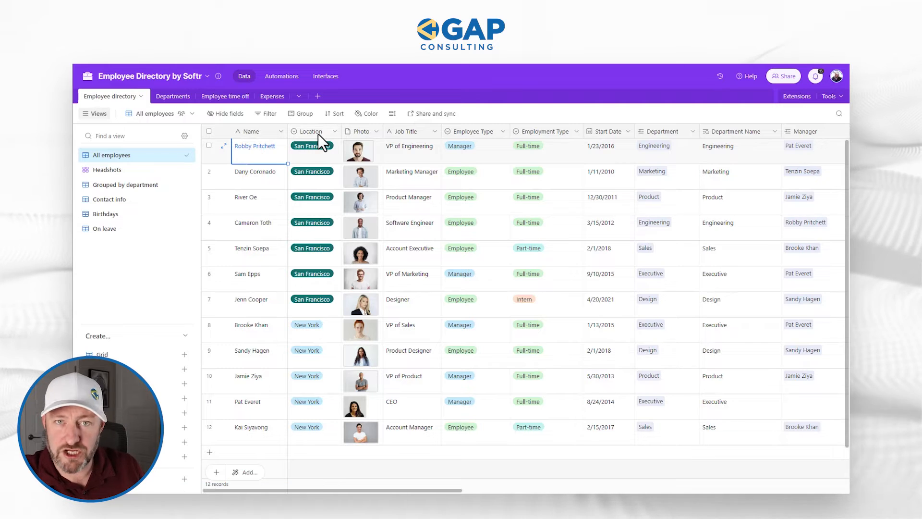
mouse_move(407, 151)
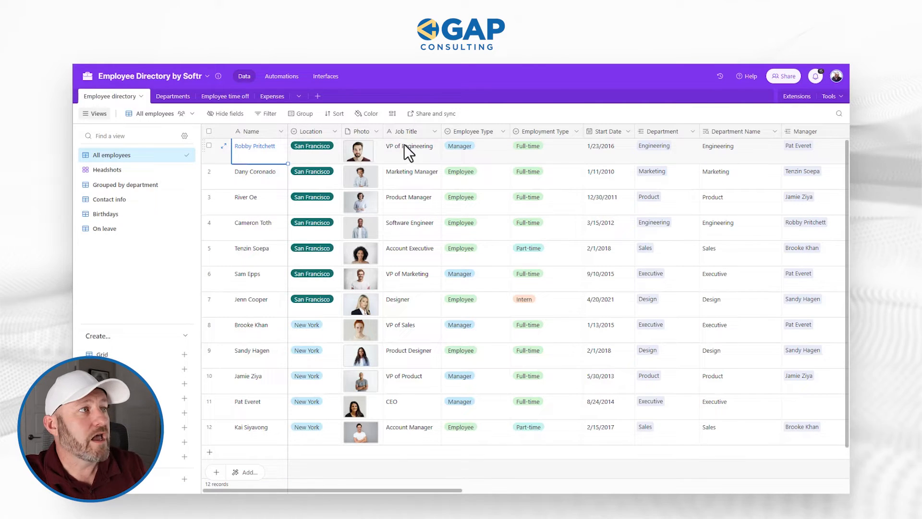
mouse_move(468, 156)
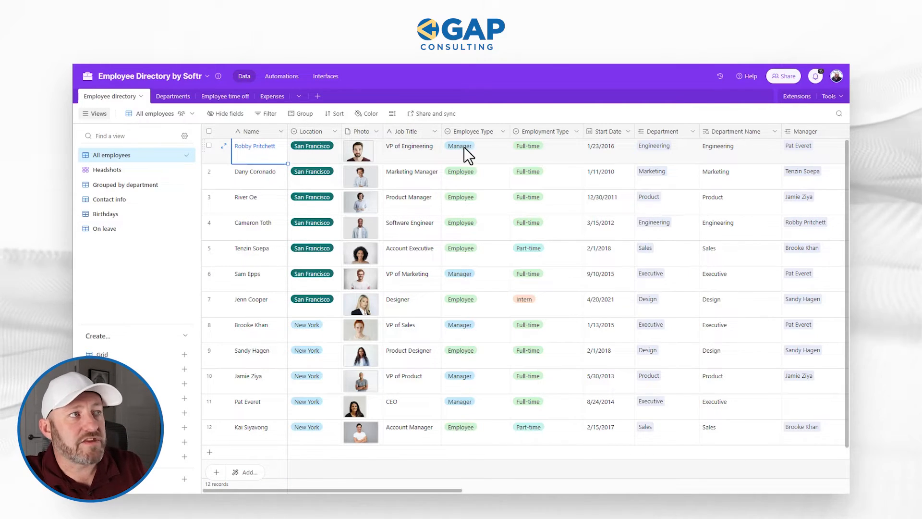
mouse_move(473, 171)
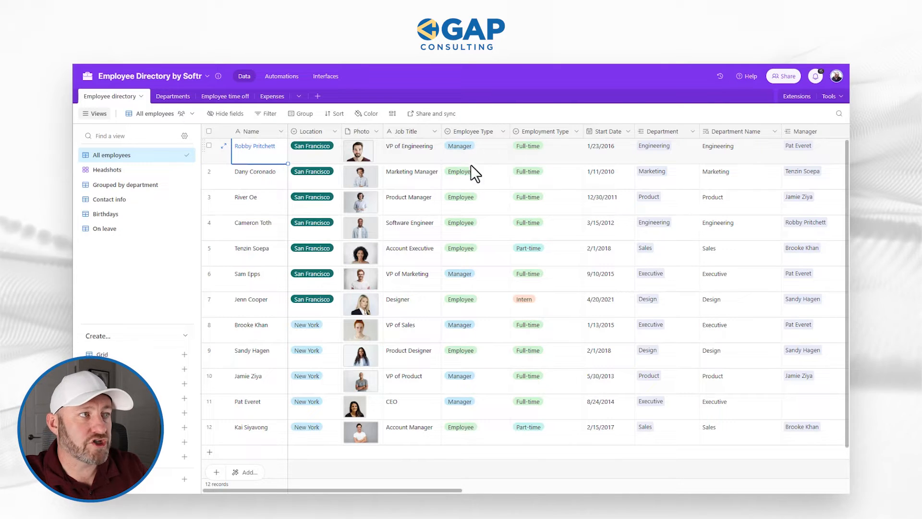
mouse_move(546, 138)
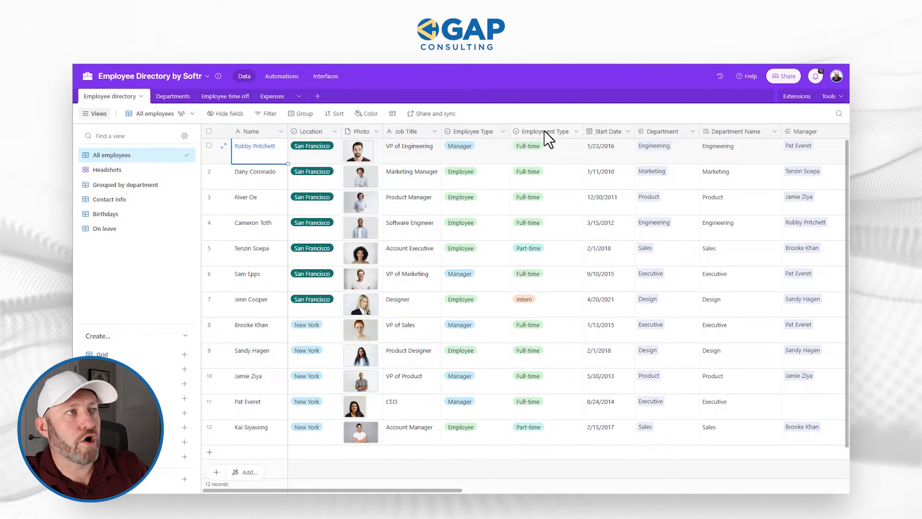
mouse_move(545, 311)
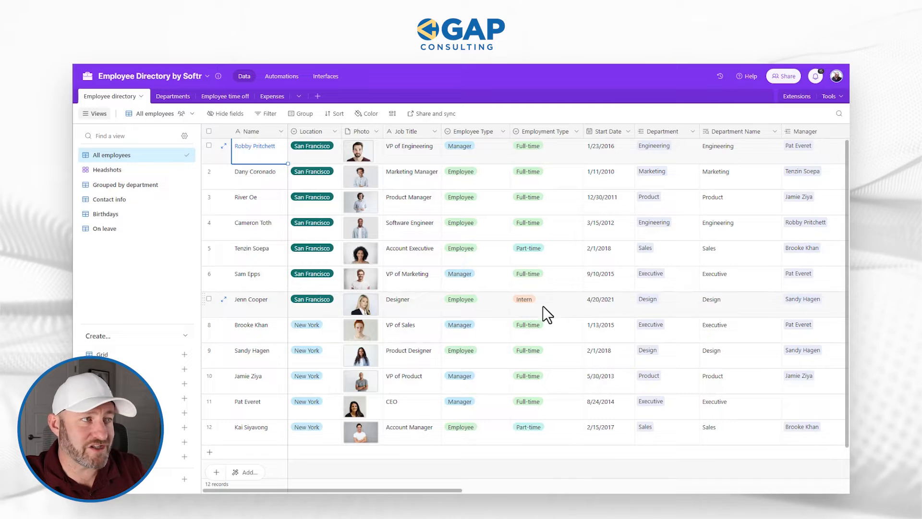
mouse_move(562, 261)
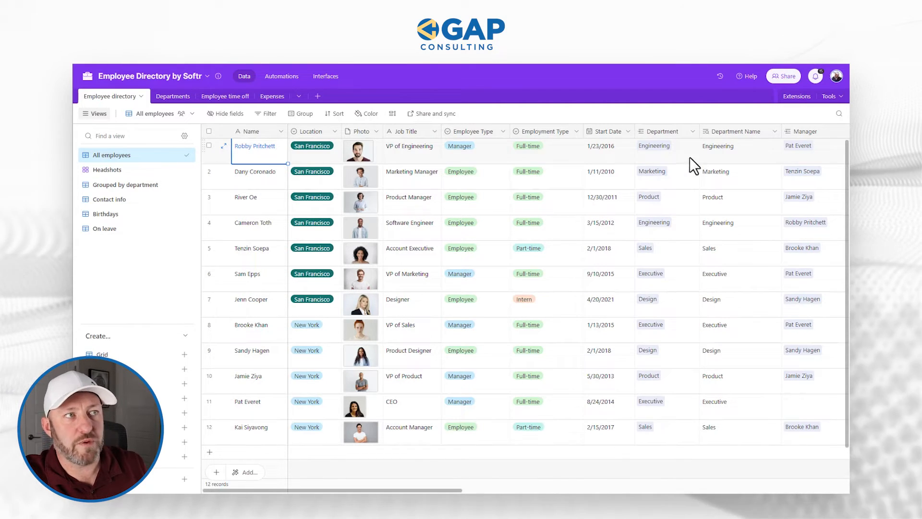
mouse_move(673, 154)
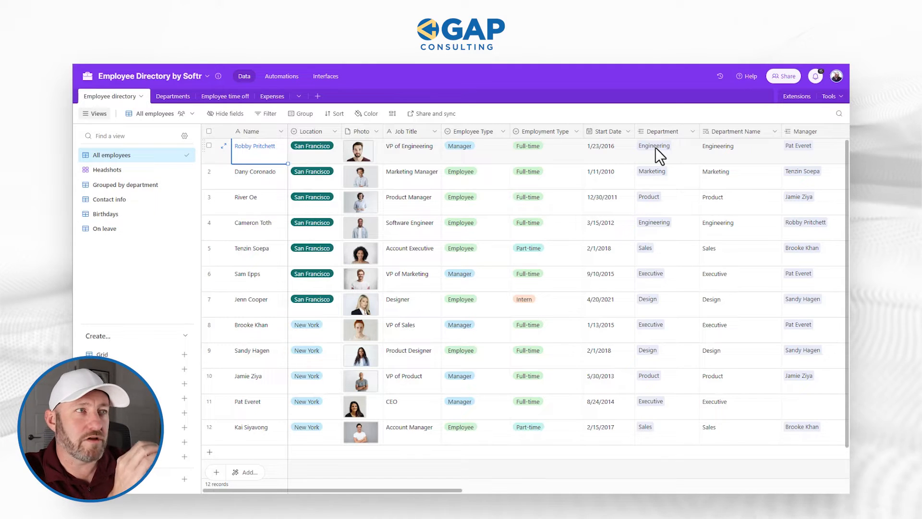
mouse_move(523, 106)
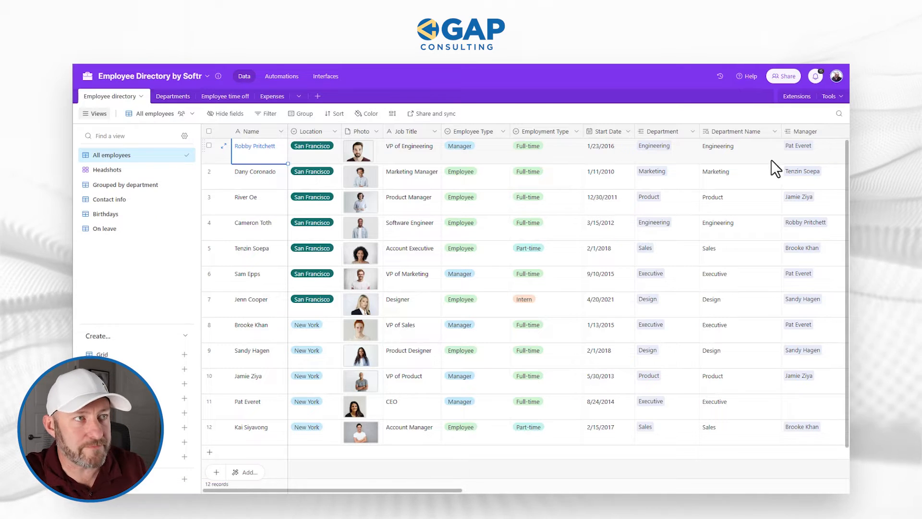
left_click(739, 145)
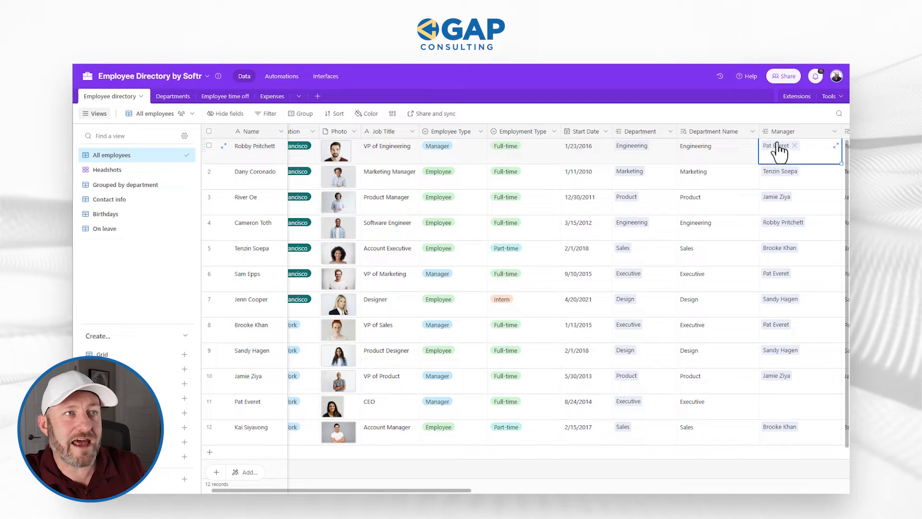
mouse_move(253, 166)
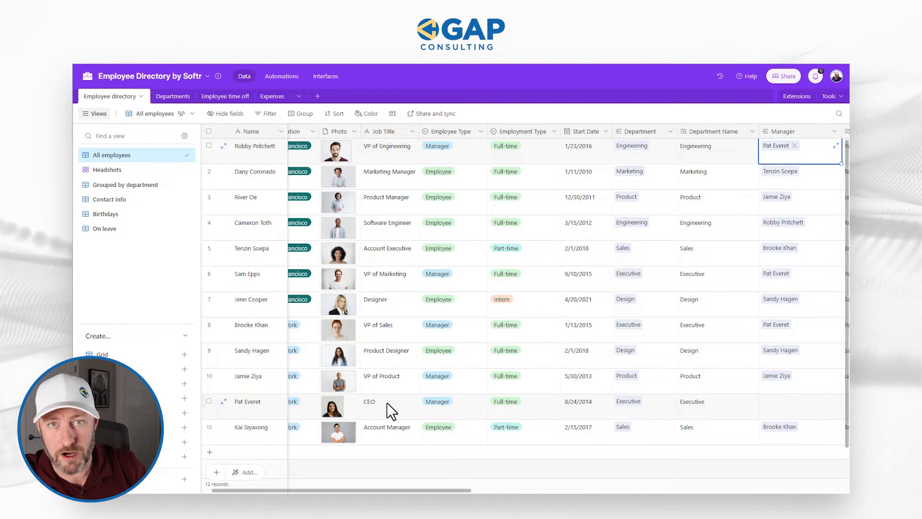
mouse_move(383, 329)
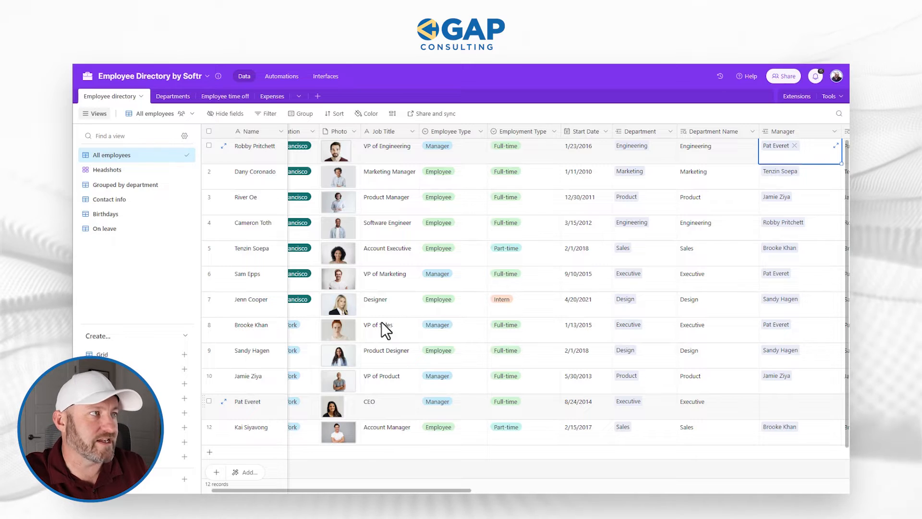
left_click(387, 146)
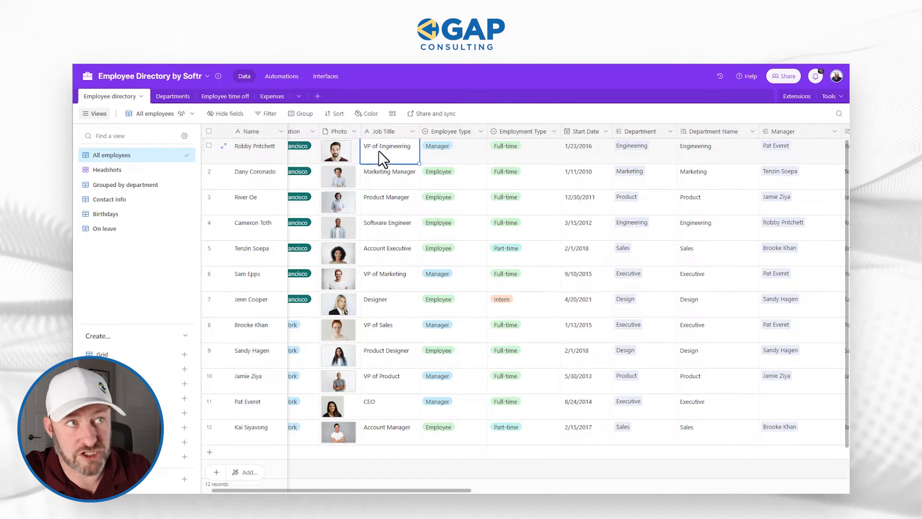
left_click(712, 145)
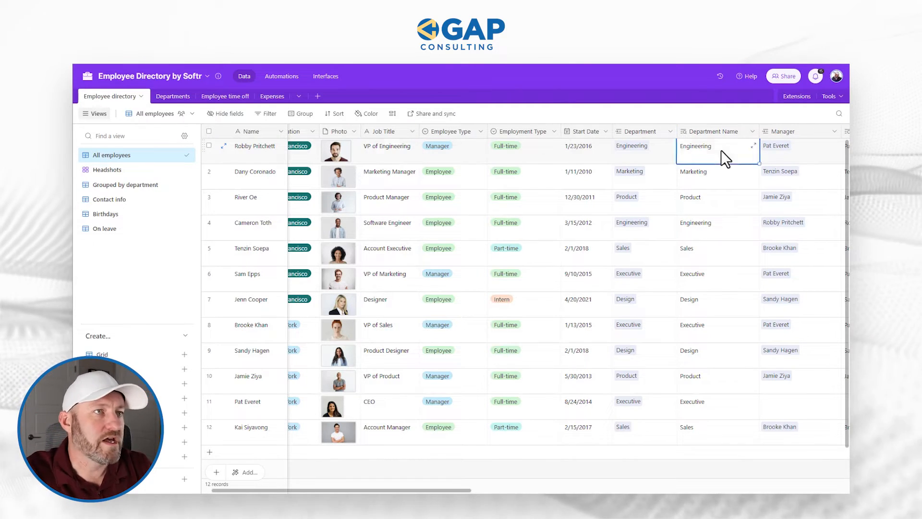
scroll("right", 3)
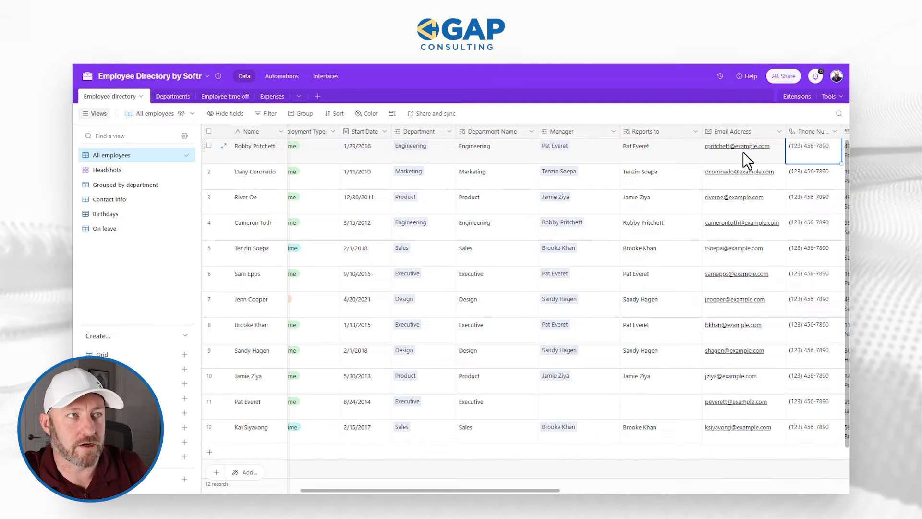
mouse_move(740, 136)
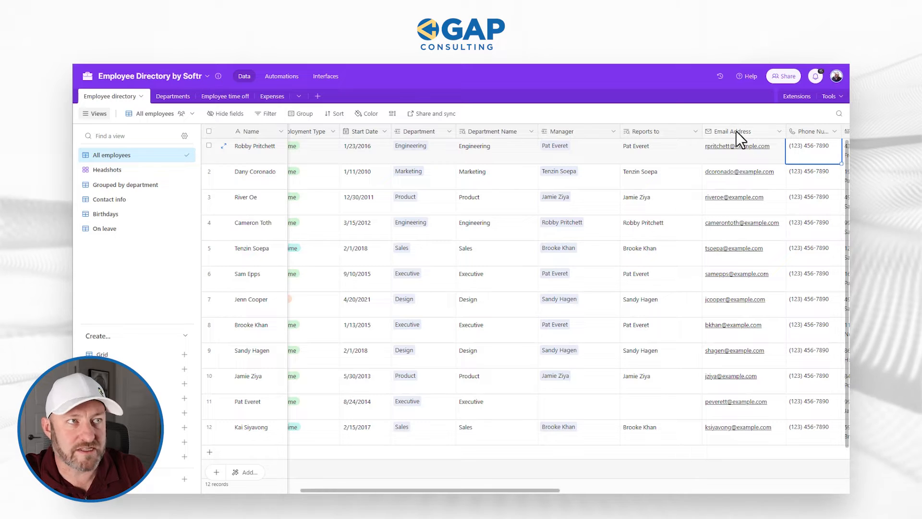
mouse_move(739, 136)
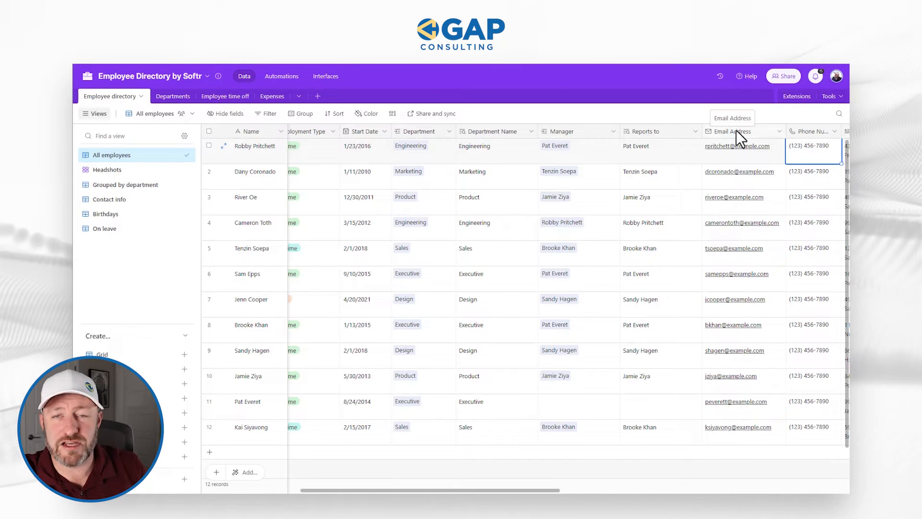
mouse_move(761, 247)
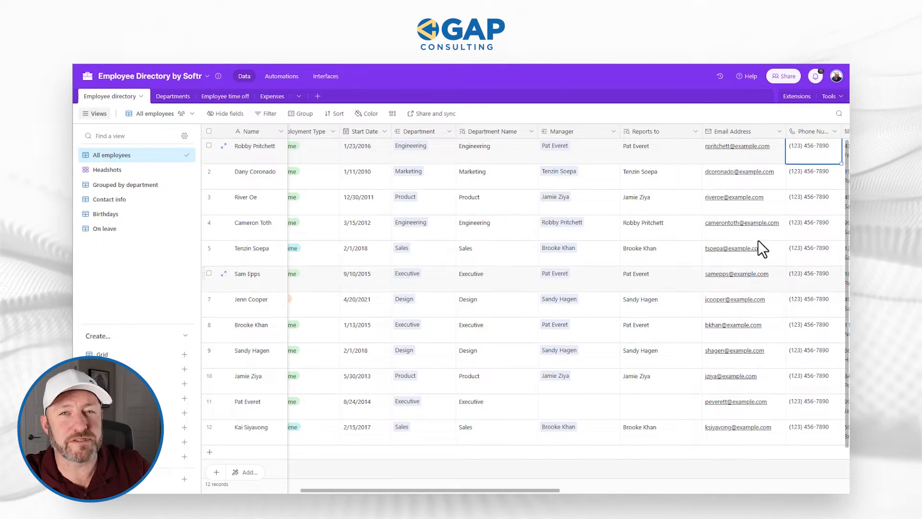
scroll("right", 3)
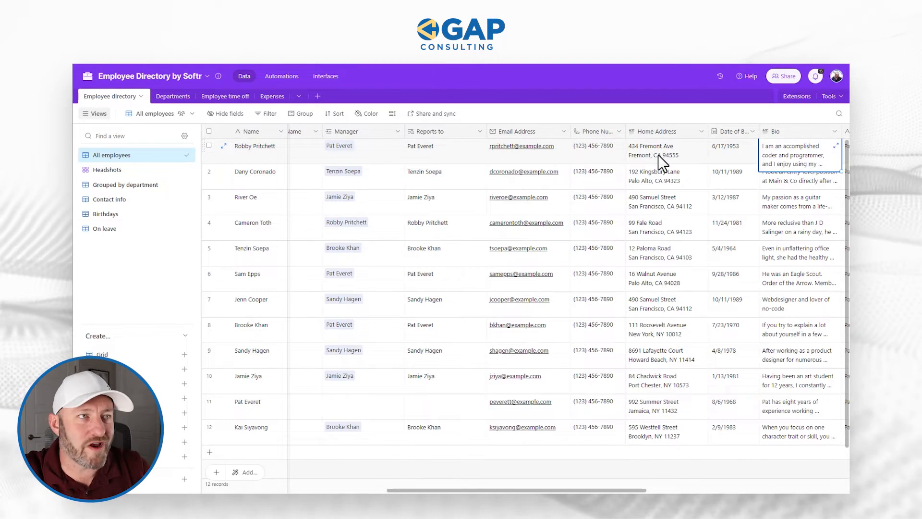
scroll("right", 3)
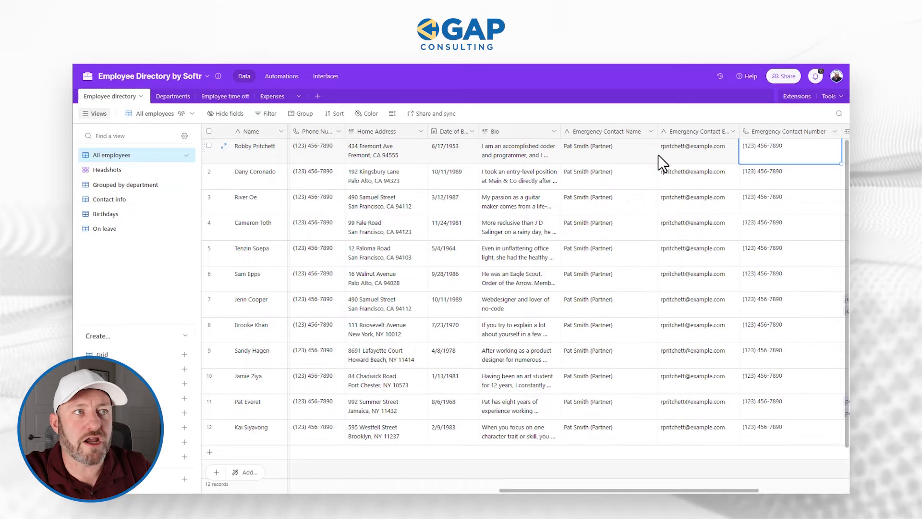
scroll("right", 3)
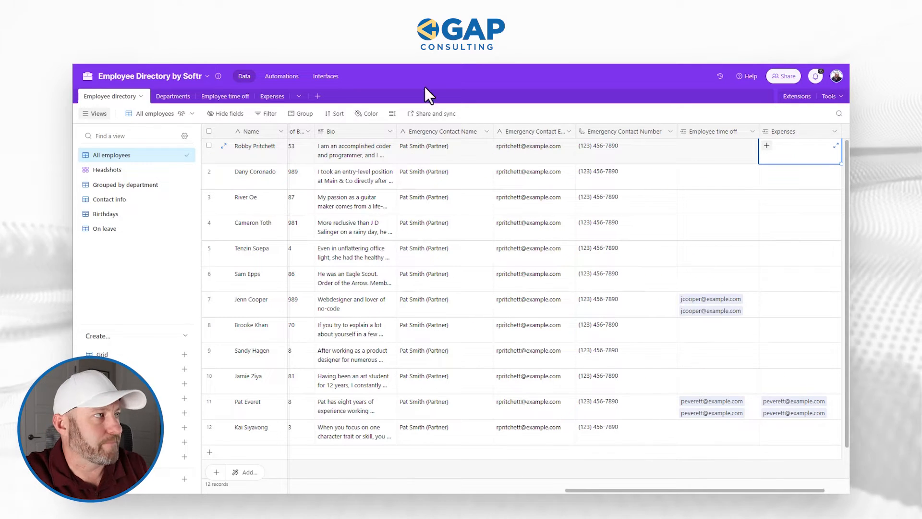
left_click(161, 96)
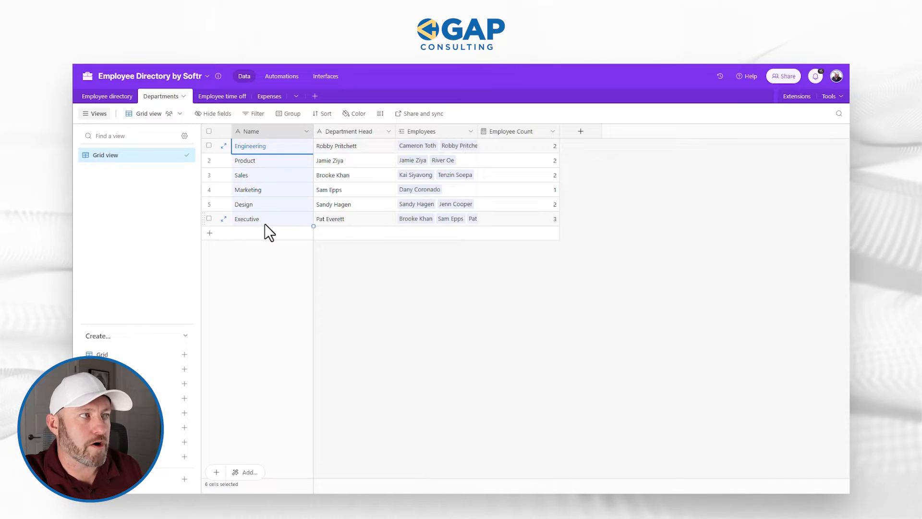
mouse_move(355, 153)
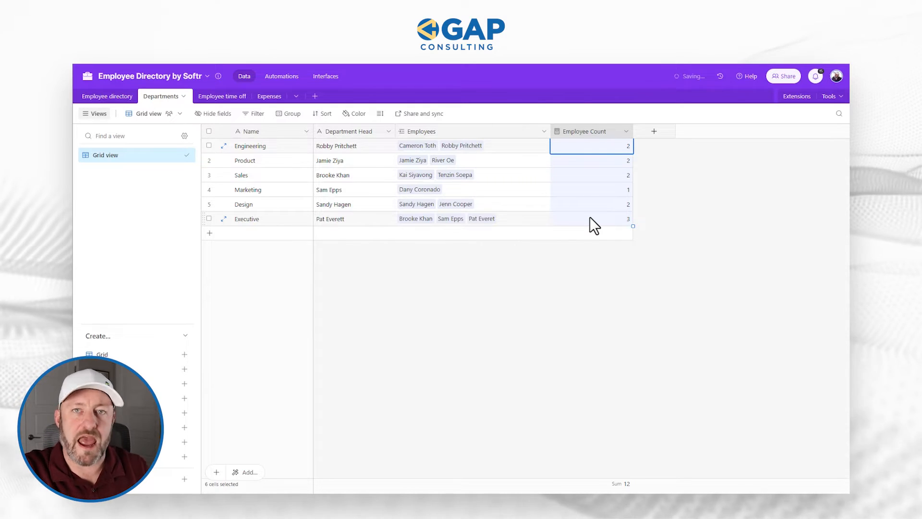
left_click(213, 96)
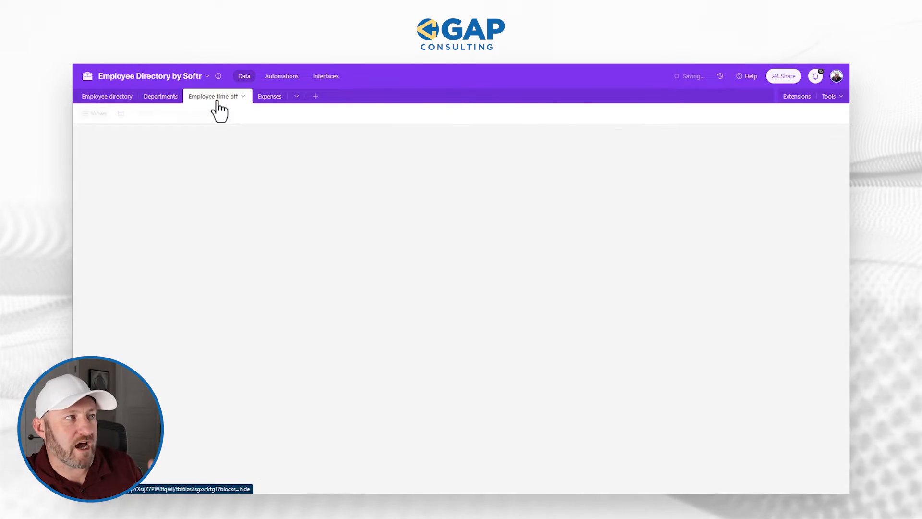
left_click(213, 96)
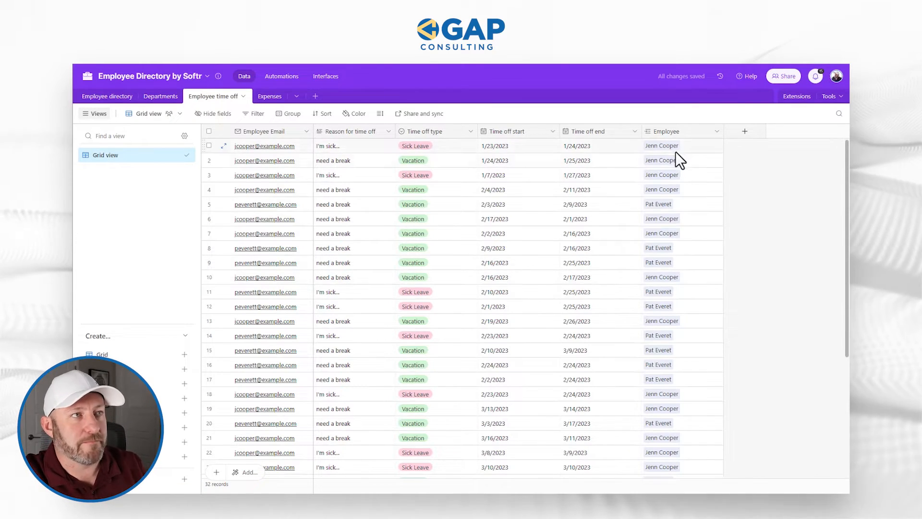
left_click(676, 145)
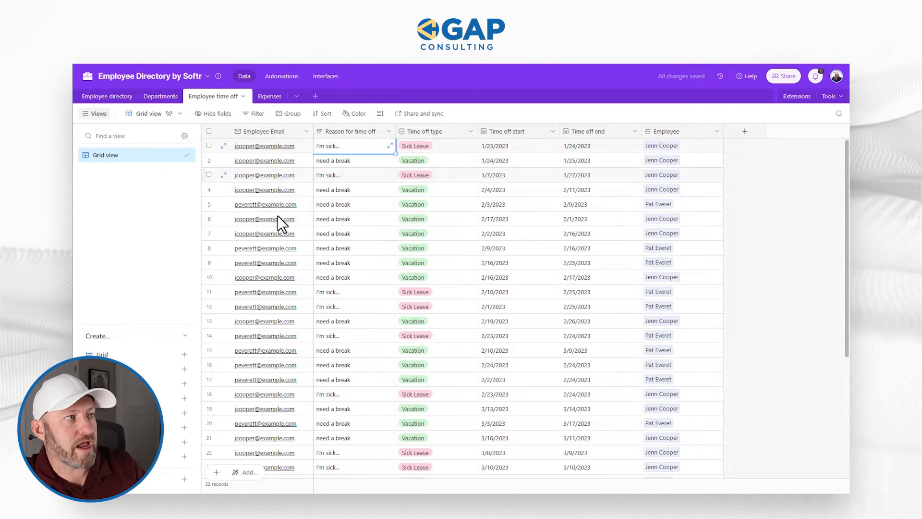
mouse_move(436, 132)
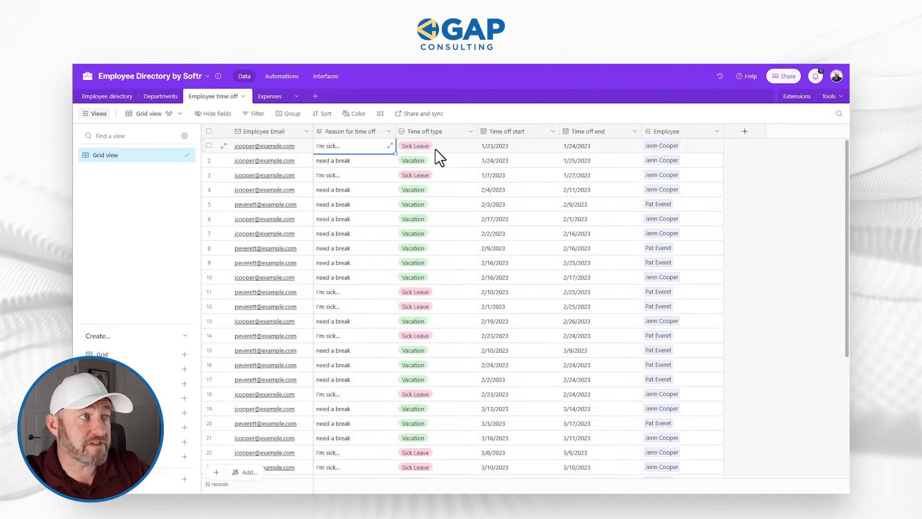
mouse_move(545, 157)
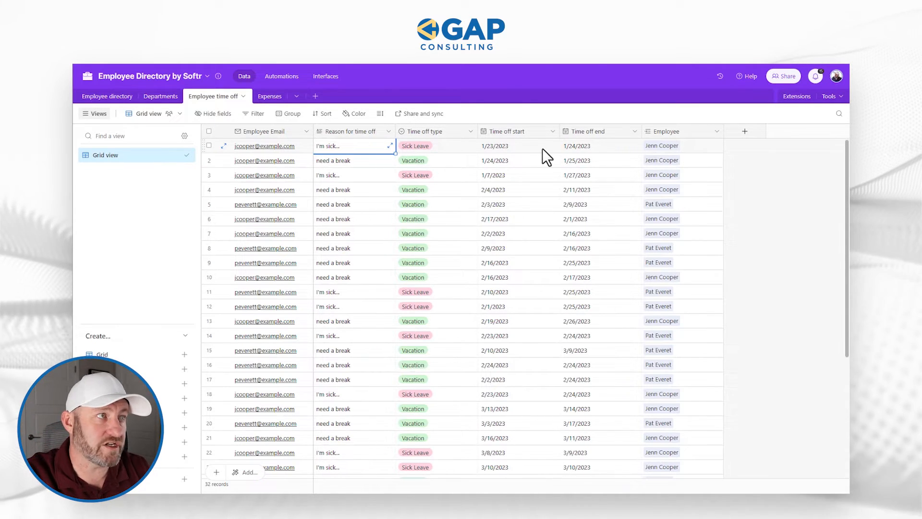
left_click(600, 146)
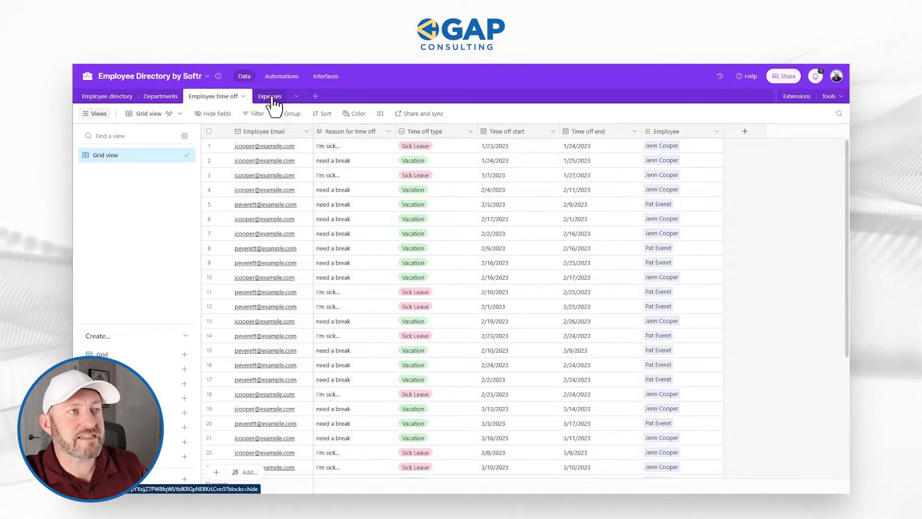
Step: In the Expenses table, review the first expense description and enter its amount of 500
left_click(269, 96)
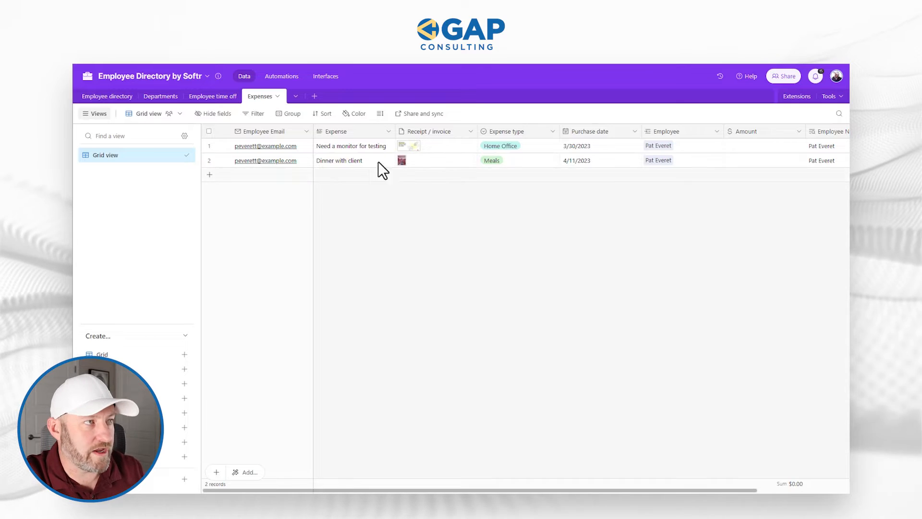
mouse_move(369, 146)
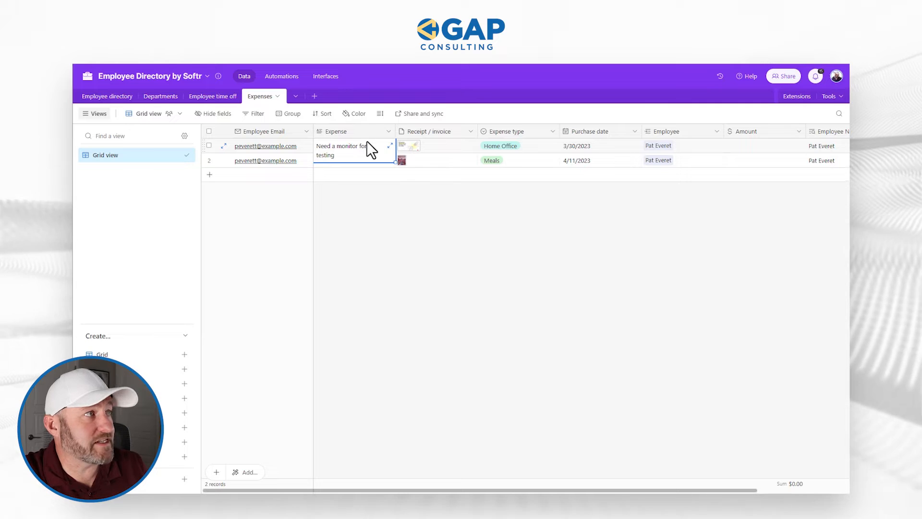
left_click(665, 146)
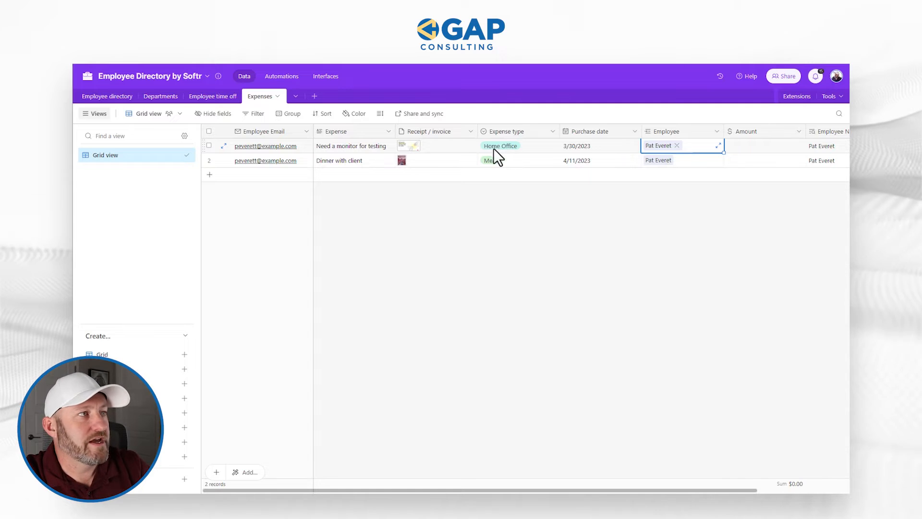
scroll("right", 3)
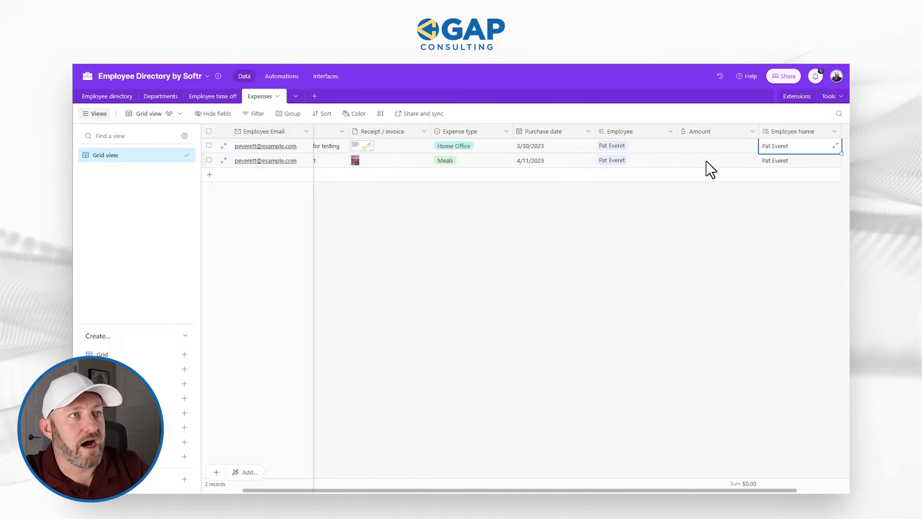
left_click(717, 146)
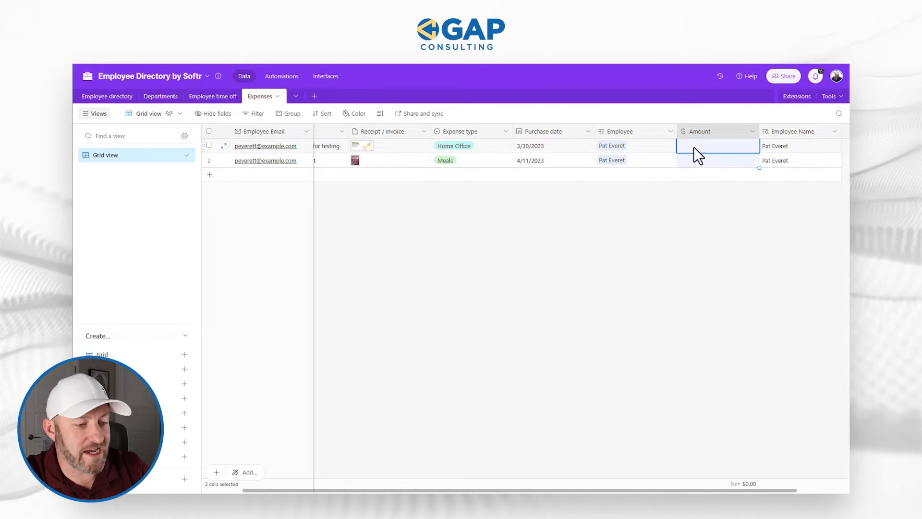
type("500.00")
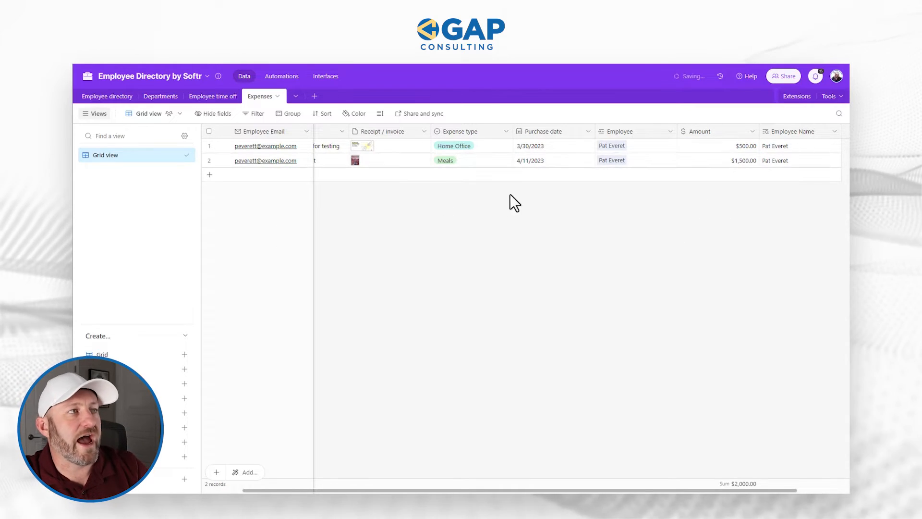
mouse_move(432, 321)
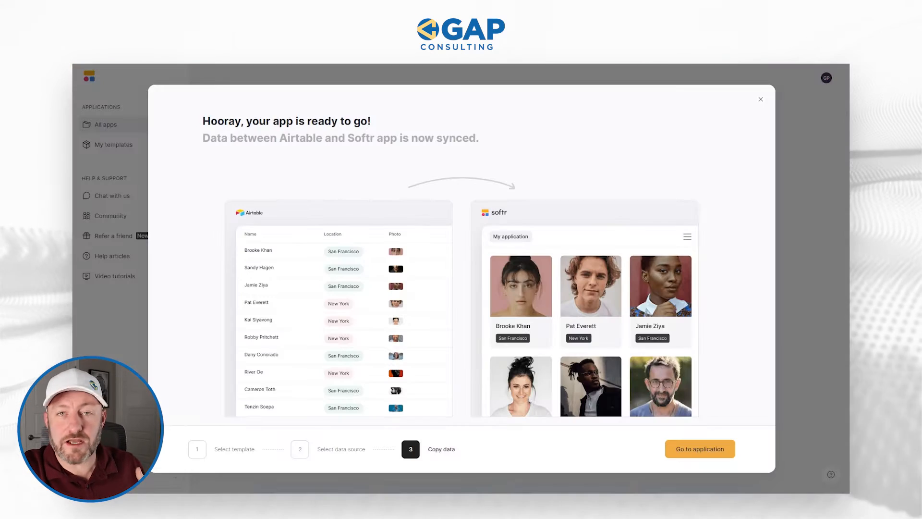
mouse_move(145, 250)
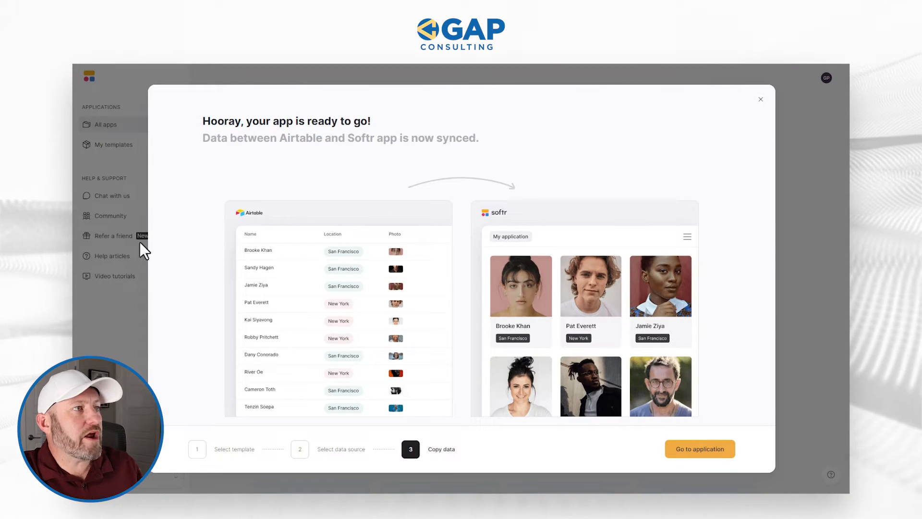
mouse_move(640, 288)
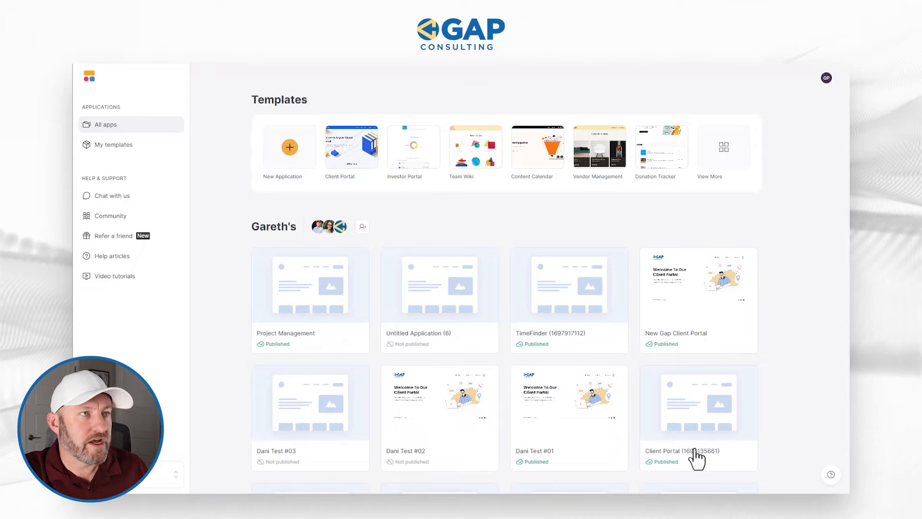
Step: Open the Employee Directory app from the All apps dashboard for editing
left_click(697, 418)
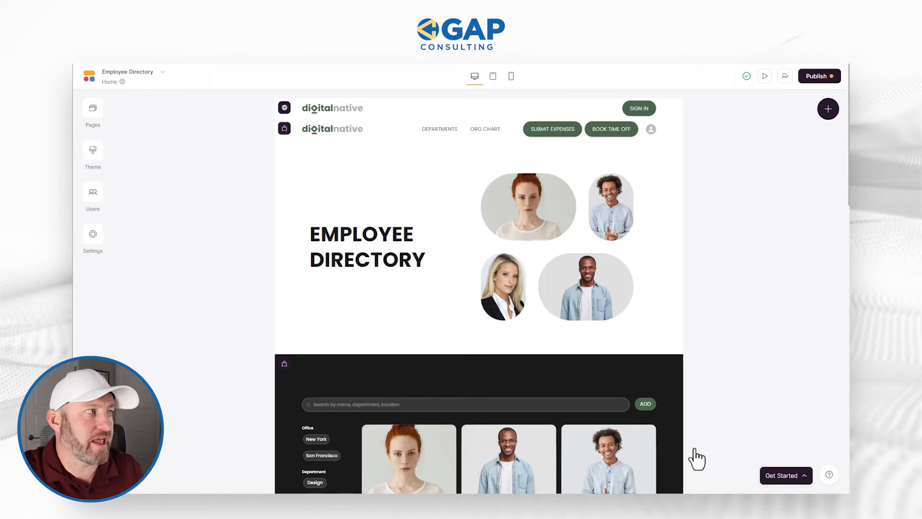
mouse_move(92, 111)
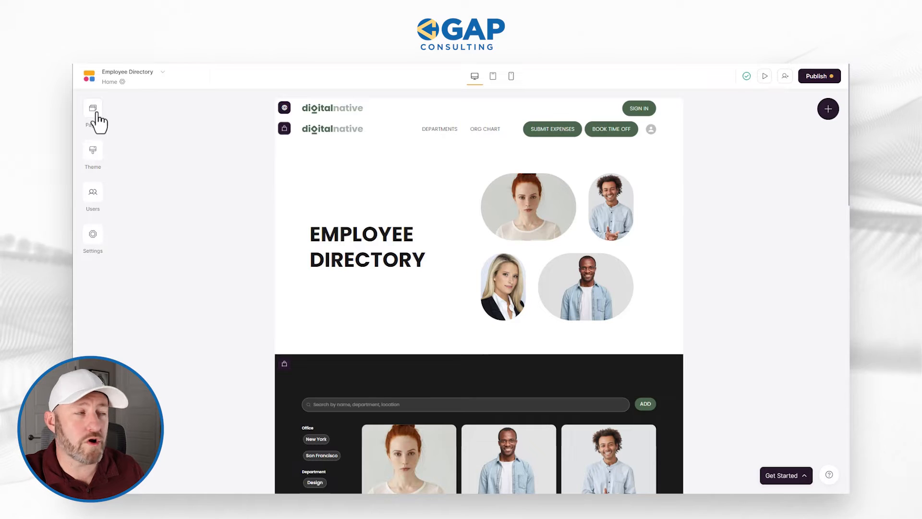
Step: Show the app's pages list and look through its 11 pages from Home to Reset Password
left_click(92, 108)
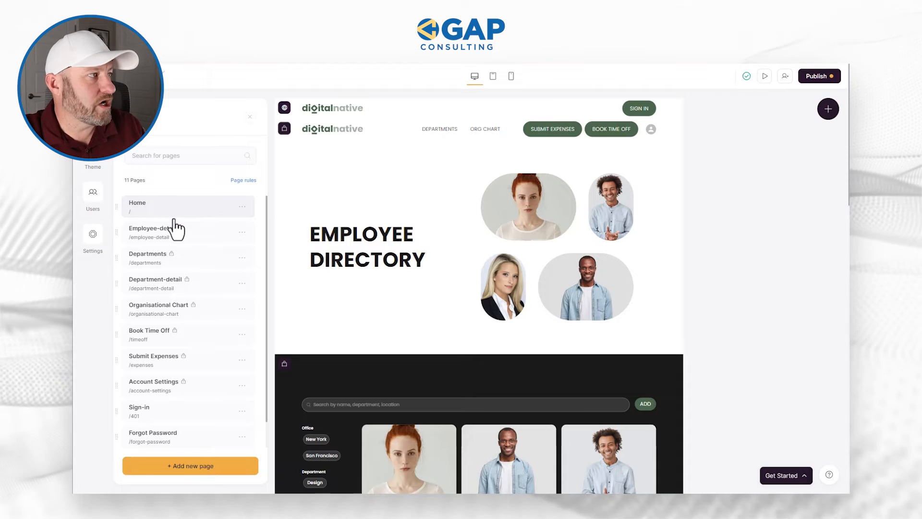
mouse_move(158, 261)
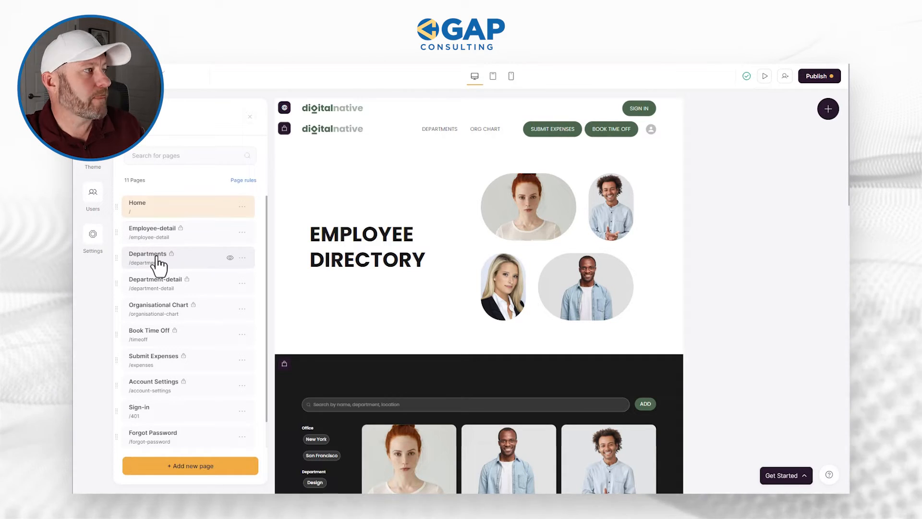
mouse_move(156, 285)
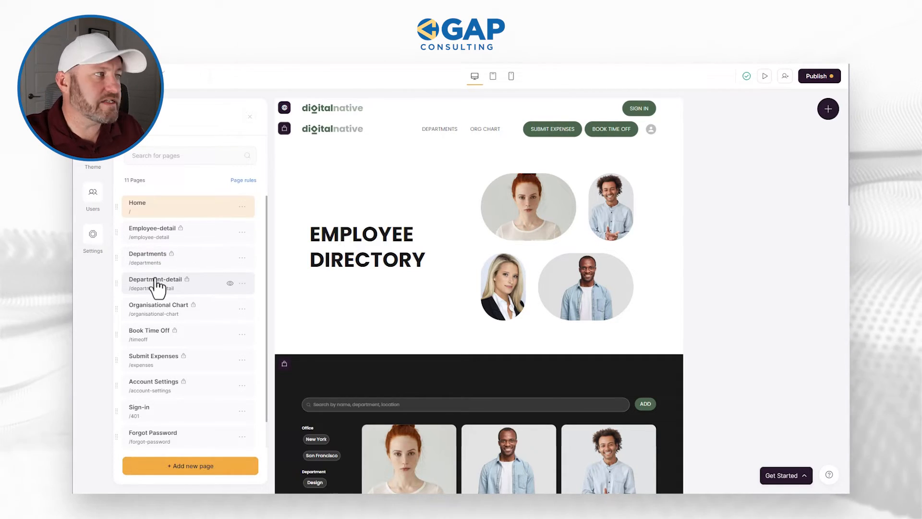
mouse_move(156, 340)
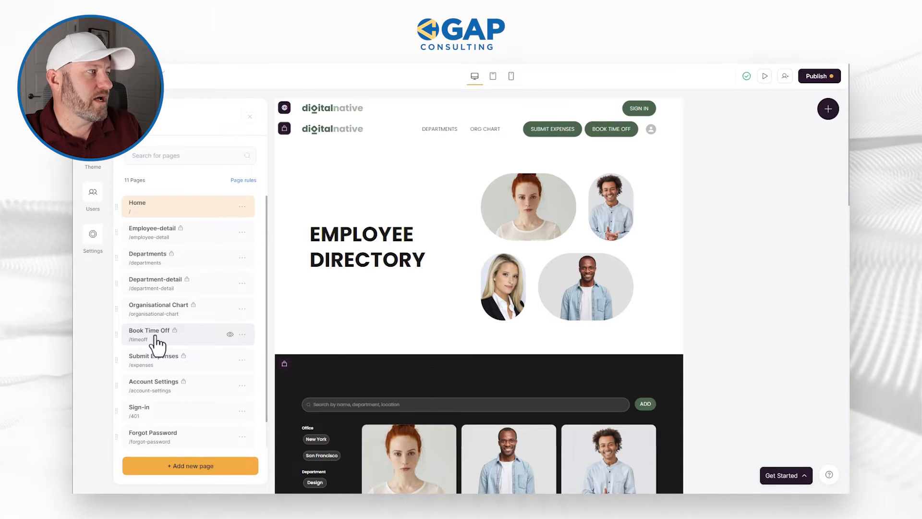
mouse_move(154, 389)
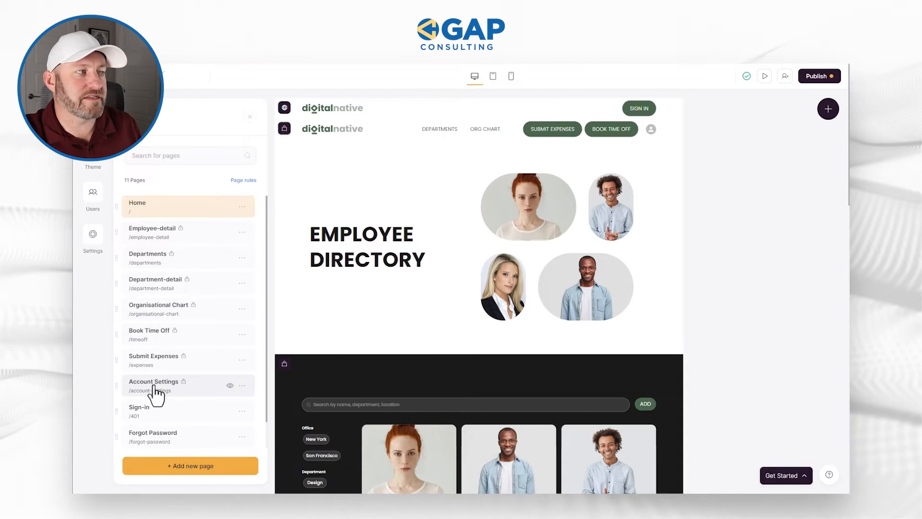
mouse_move(158, 412)
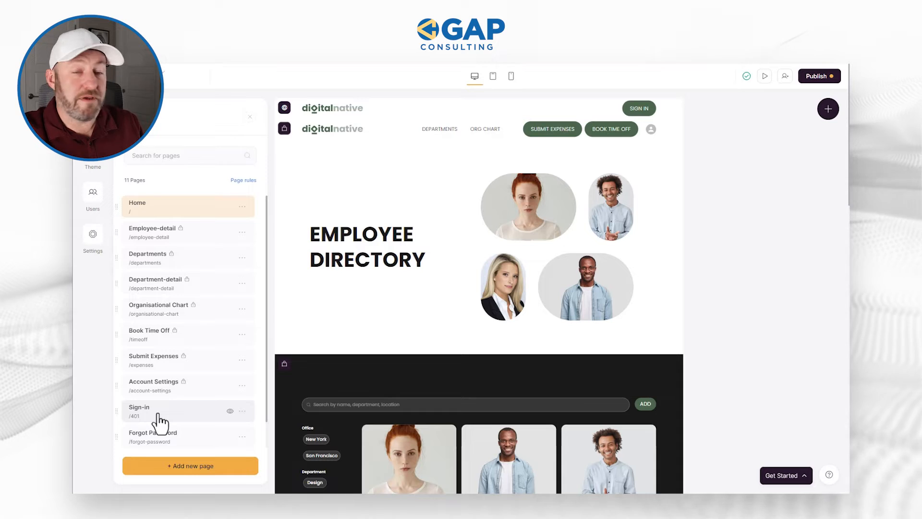
scroll("down", 3)
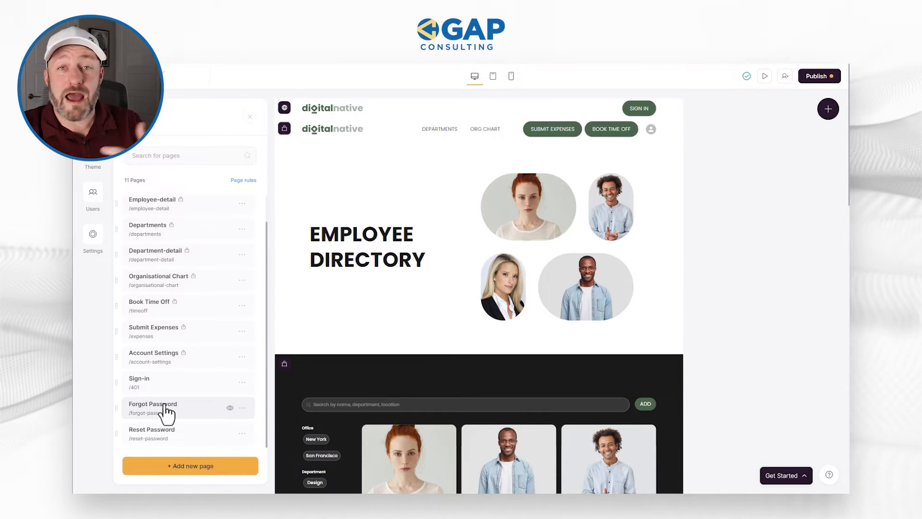
mouse_move(174, 435)
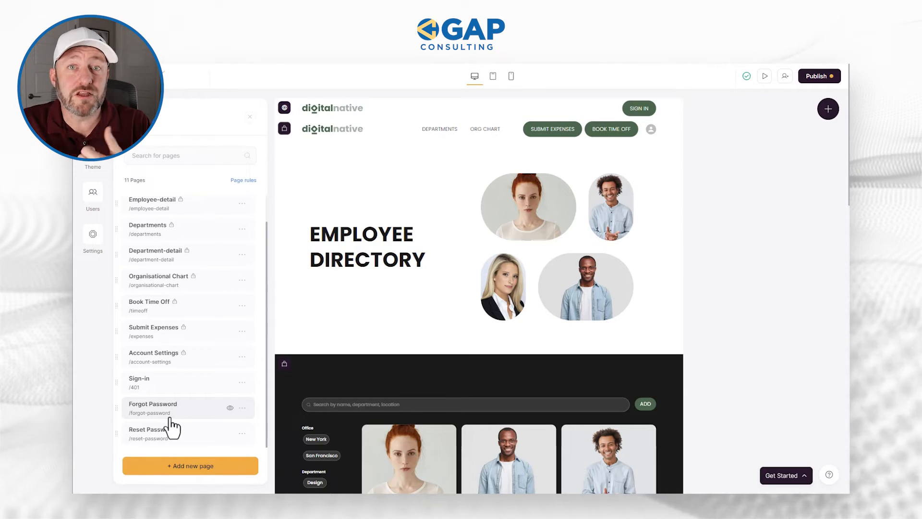
mouse_move(80, 202)
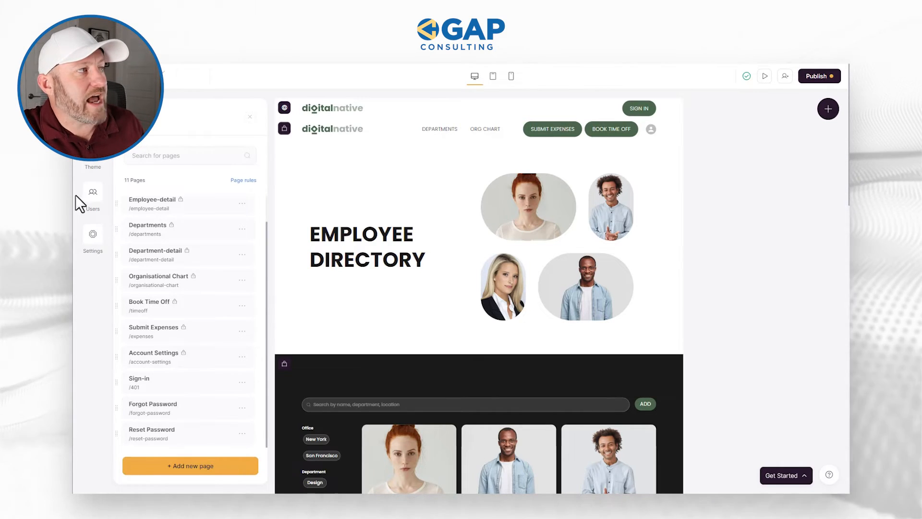
mouse_move(92, 193)
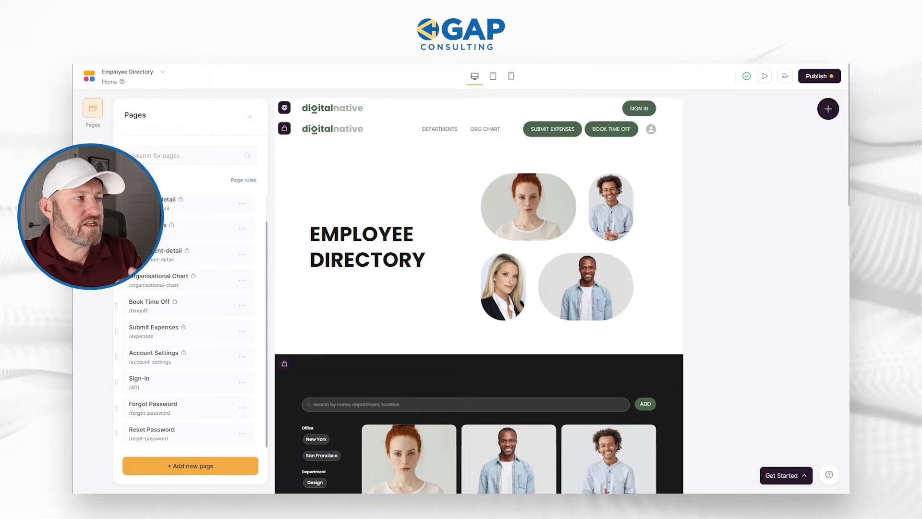
Step: Compare the app's synced users with the Airtable Employee directory, then view the user groups listing Managers
left_click(92, 191)
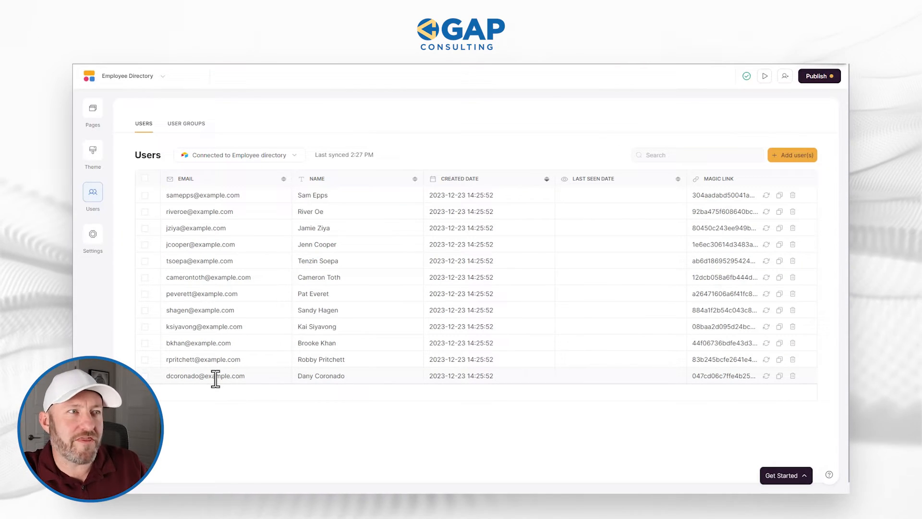
mouse_move(229, 195)
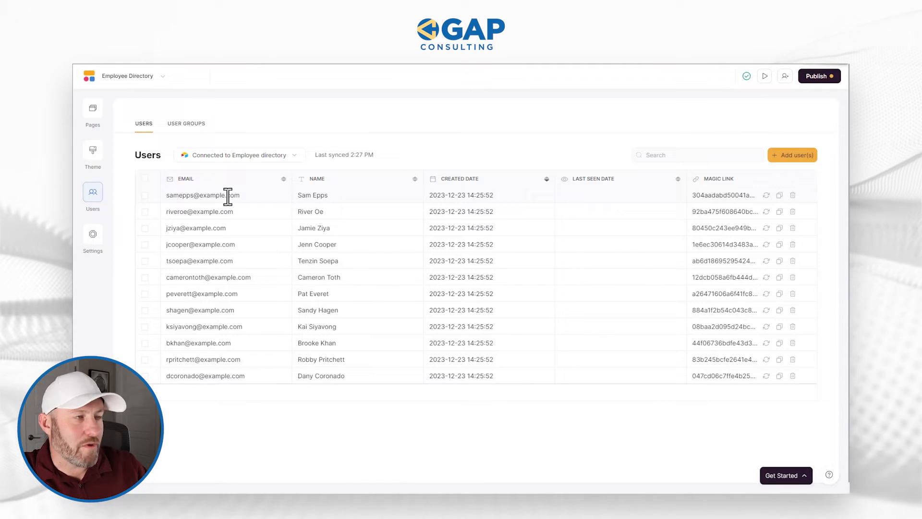
mouse_move(224, 199)
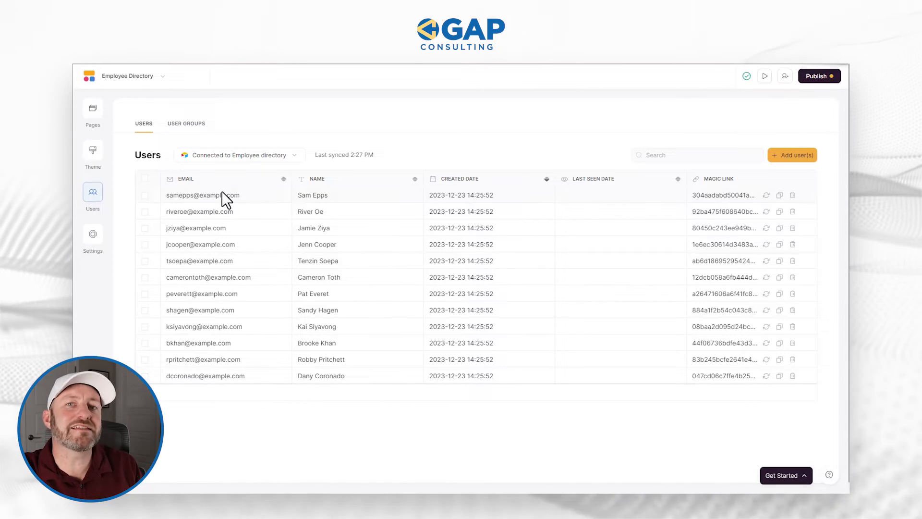
mouse_move(640, 75)
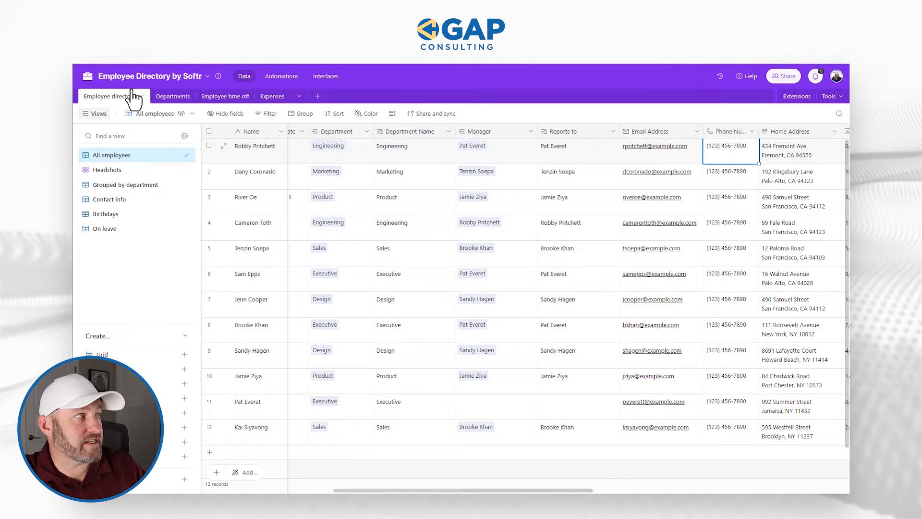
left_click(646, 131)
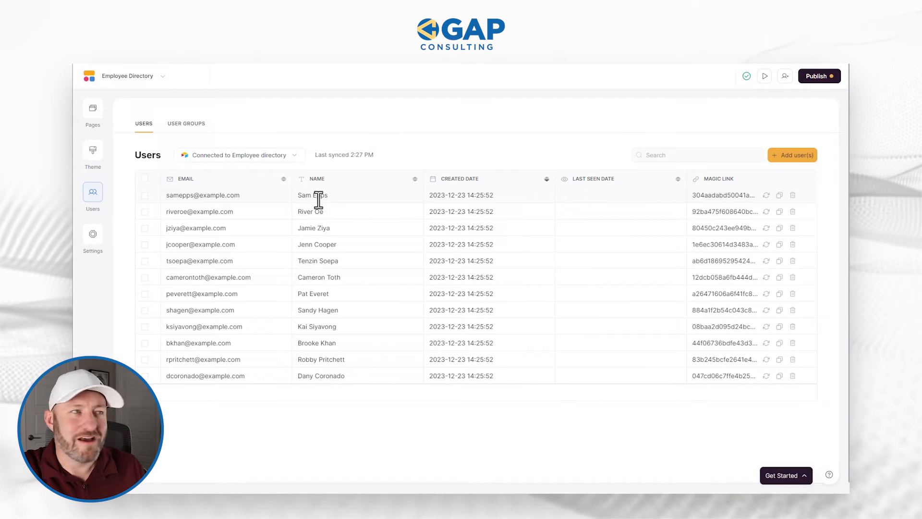
mouse_move(198, 135)
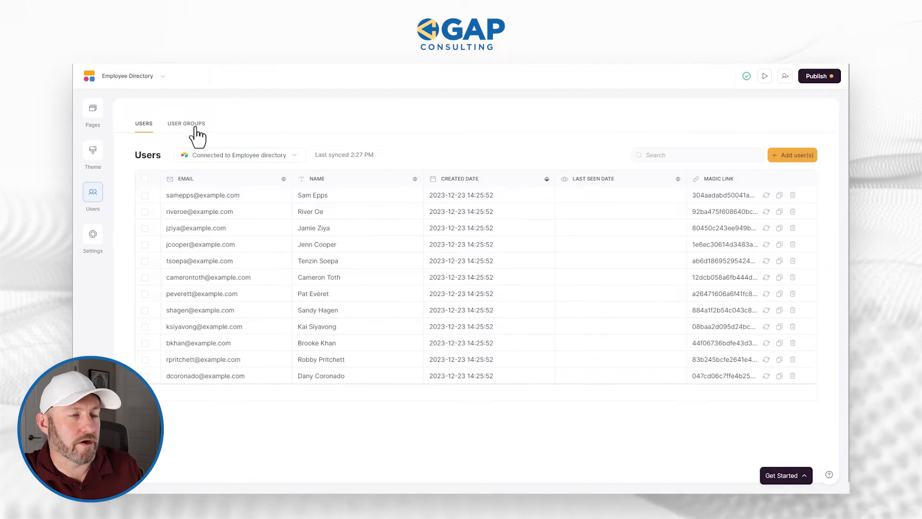
left_click(185, 124)
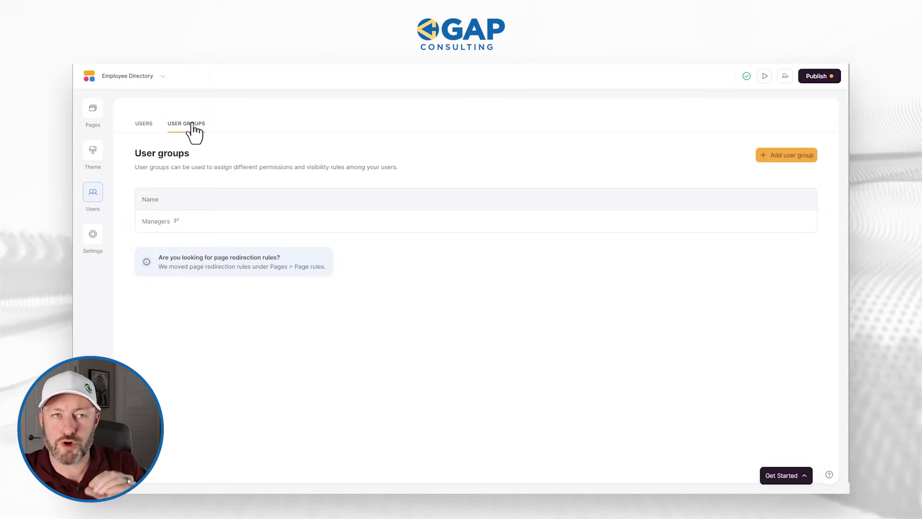
mouse_move(358, 343)
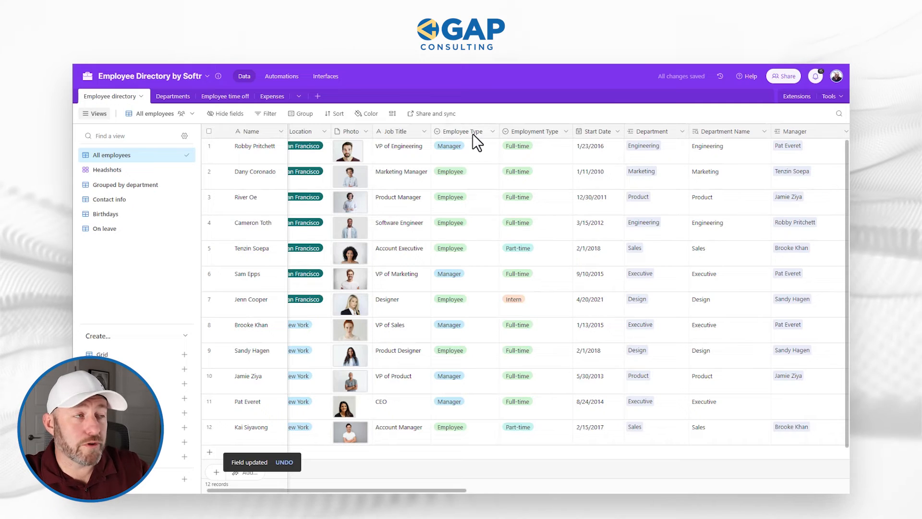
mouse_move(463, 132)
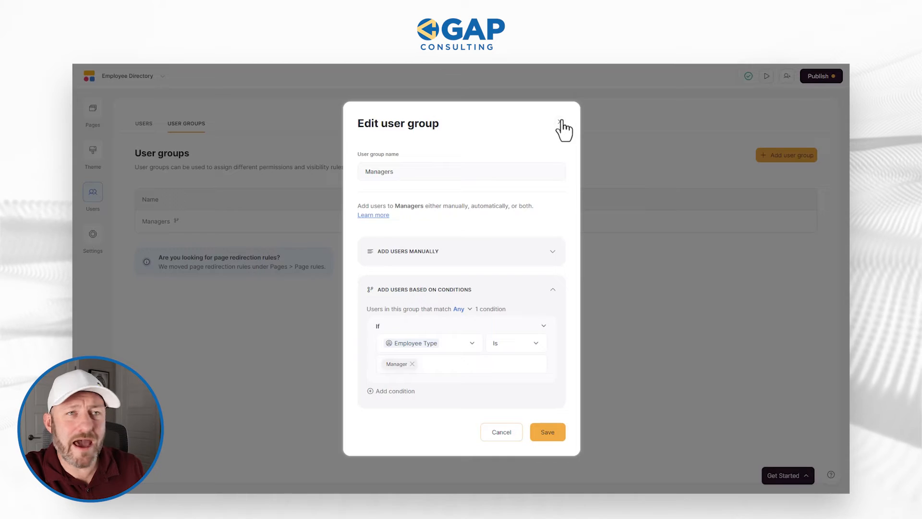
left_click(559, 123)
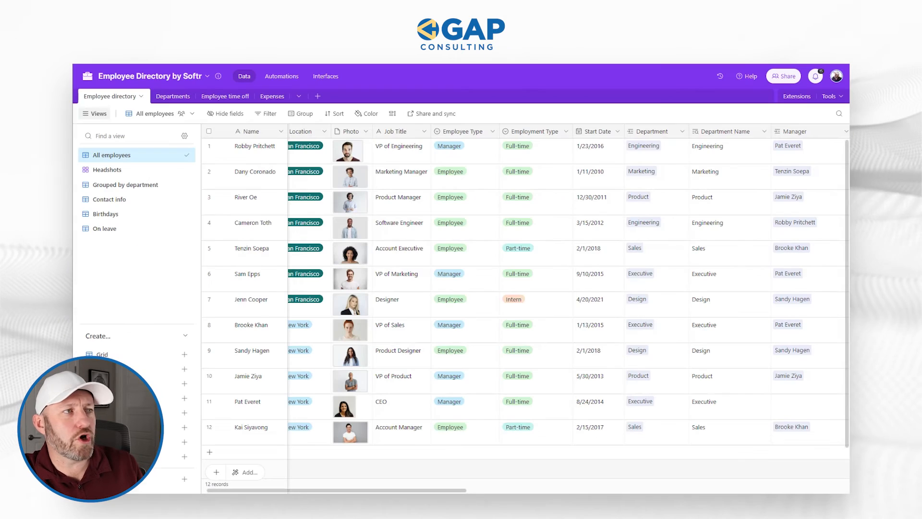
mouse_move(470, 153)
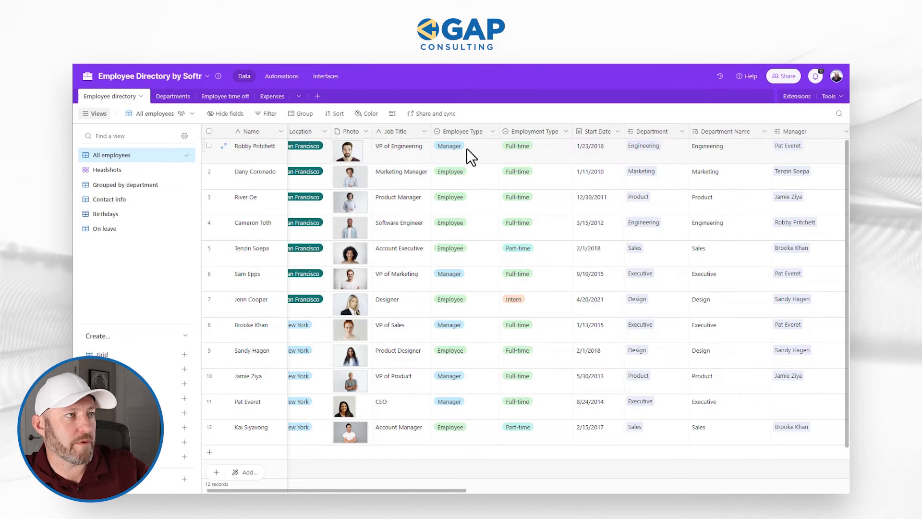
left_click(463, 276)
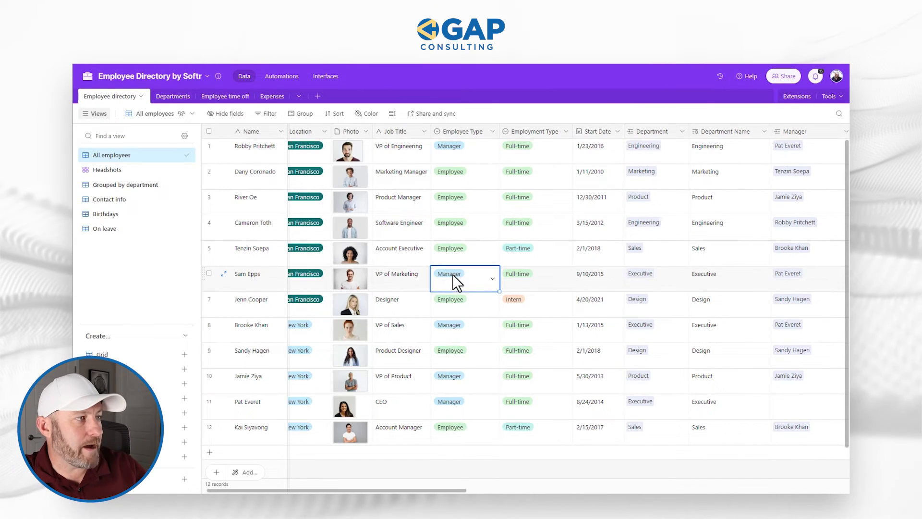
left_click(463, 379)
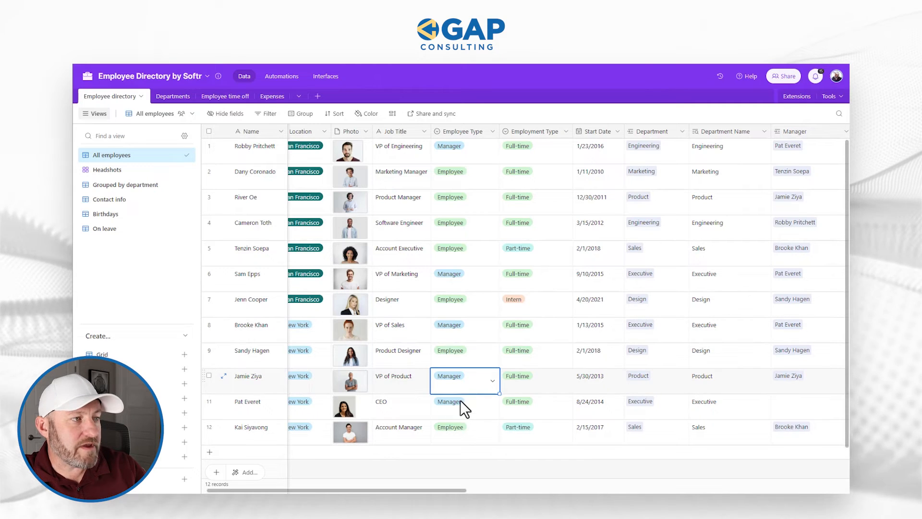
left_click(464, 405)
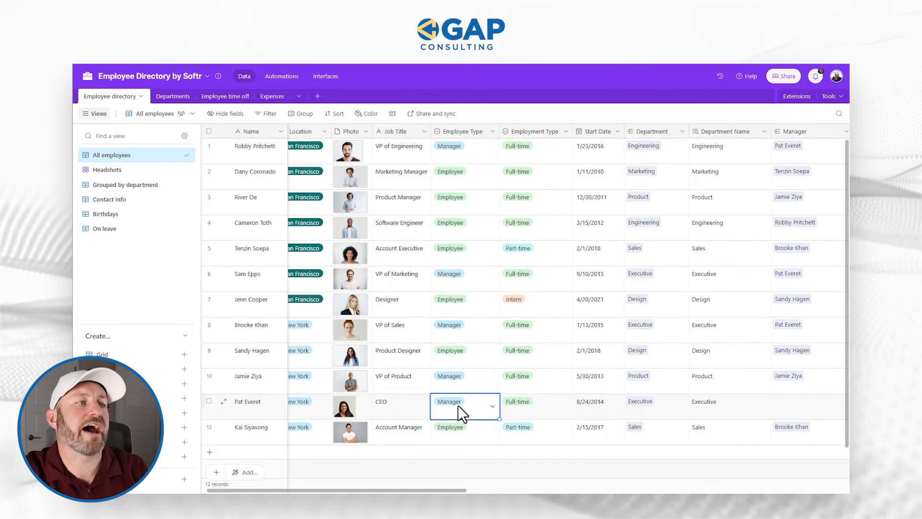
mouse_move(623, 83)
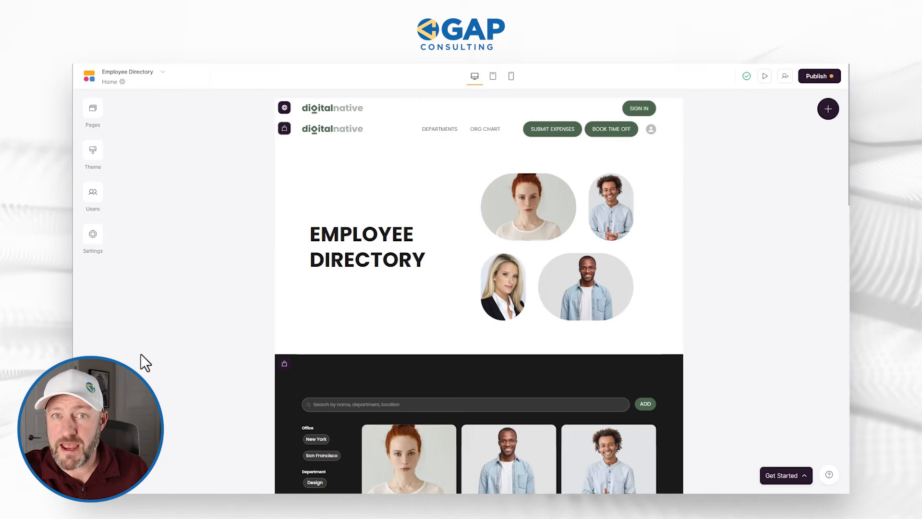
Step: Review the employee list's actions and confirm the ADD button is visible only to logged-in Managers
scroll("down", 3)
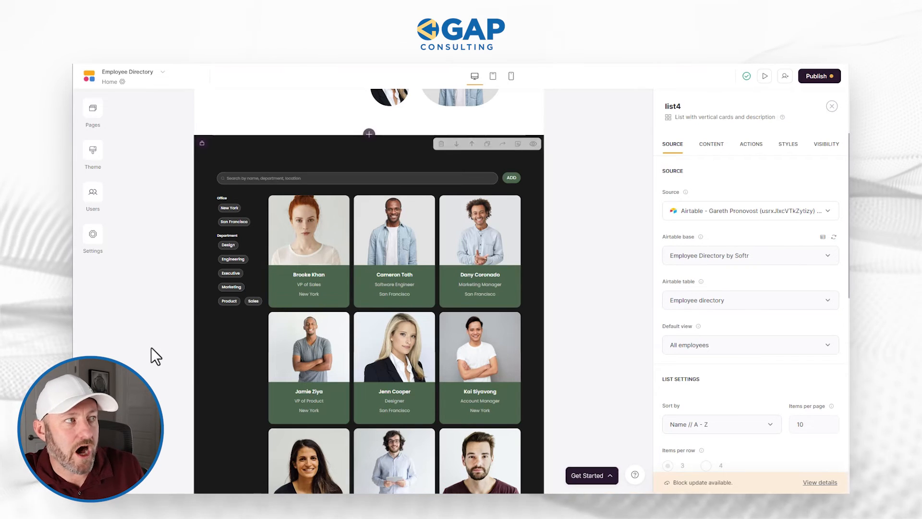
left_click(751, 144)
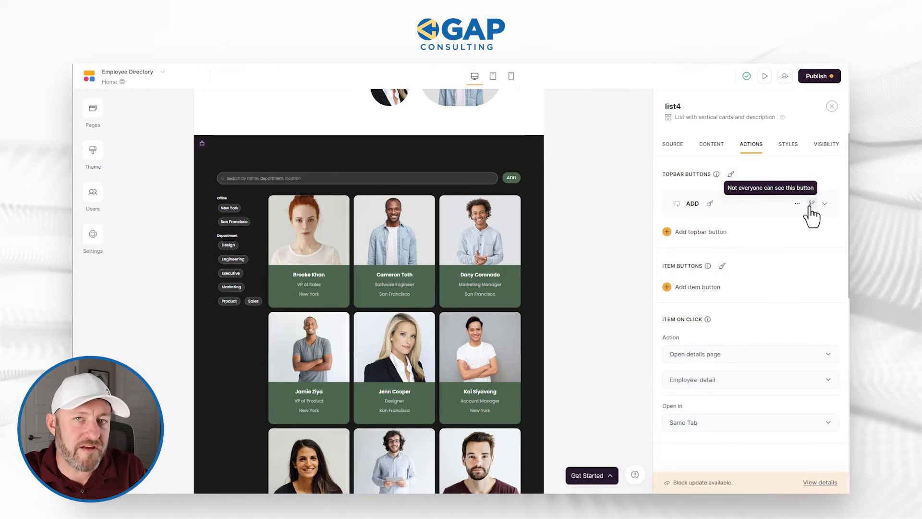
left_click(811, 203)
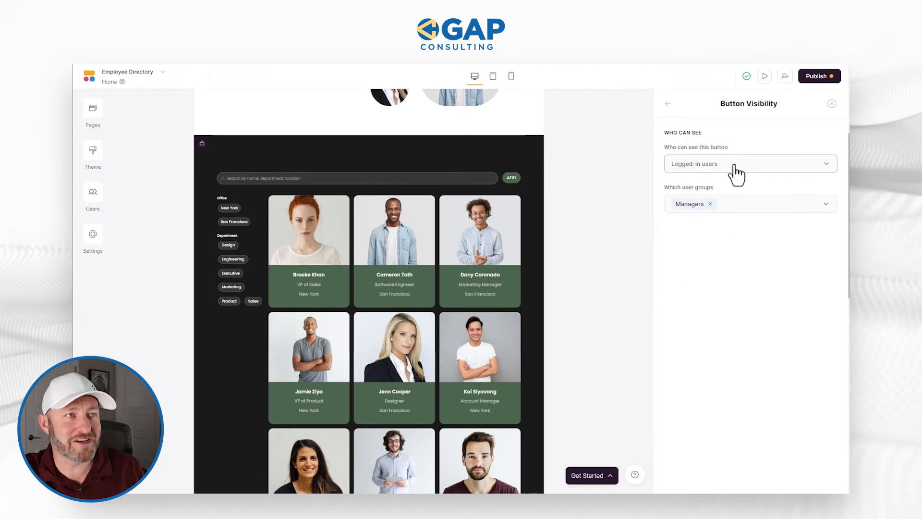
mouse_move(734, 210)
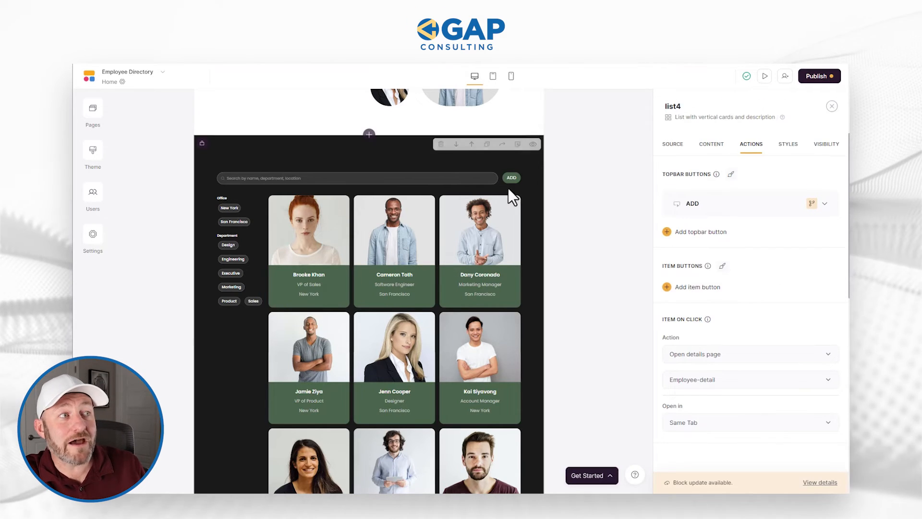
mouse_move(515, 188)
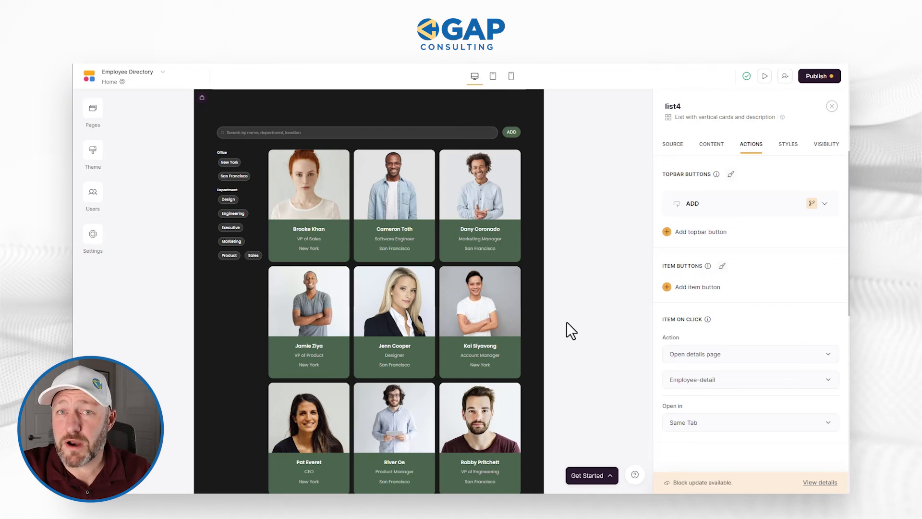
mouse_move(820, 77)
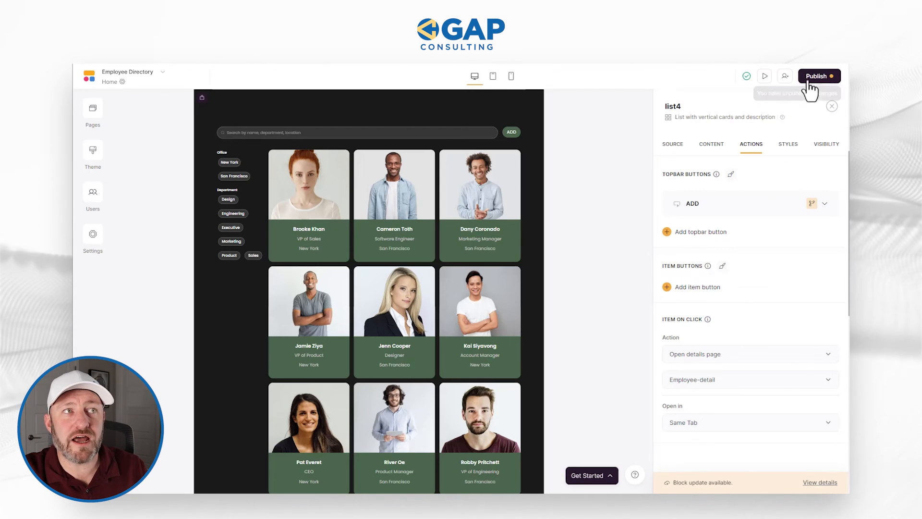
Step: Publish the Employee Directory app live, then return to the app's Users area
left_click(818, 76)
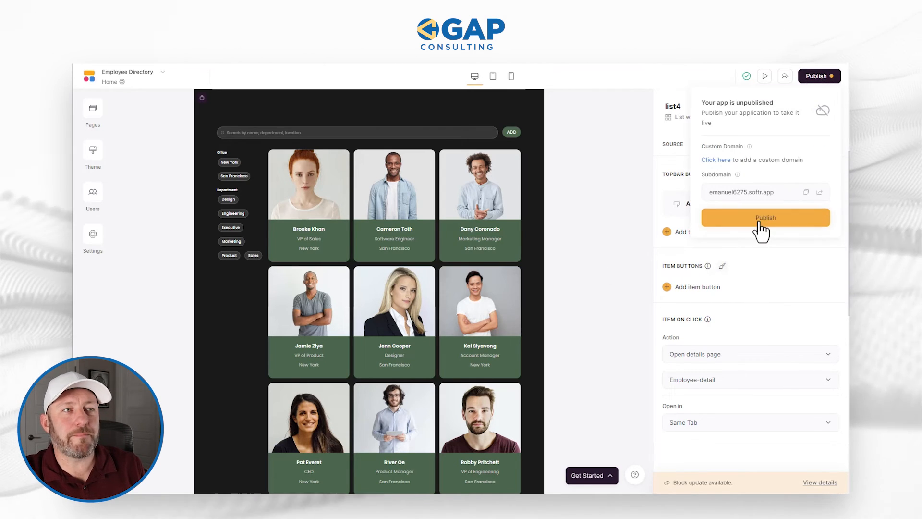
left_click(764, 218)
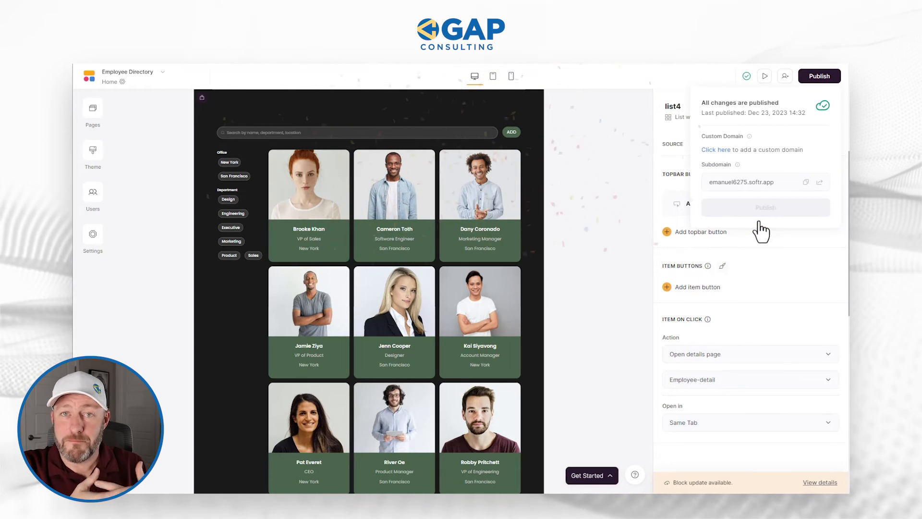
mouse_move(501, 277)
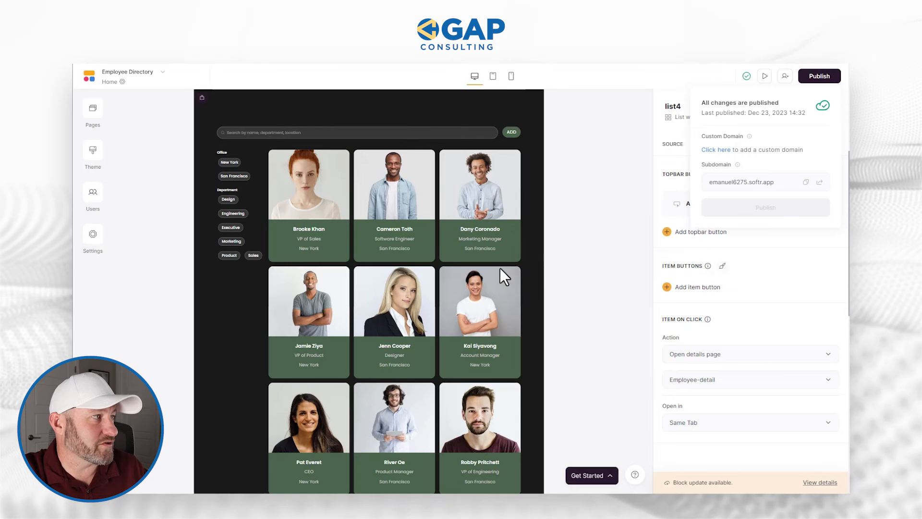
left_click(92, 192)
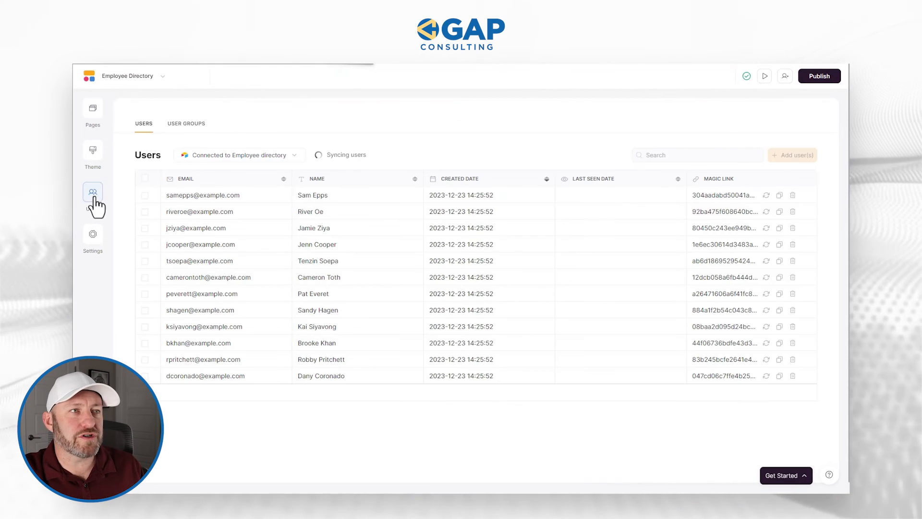
mouse_move(779, 203)
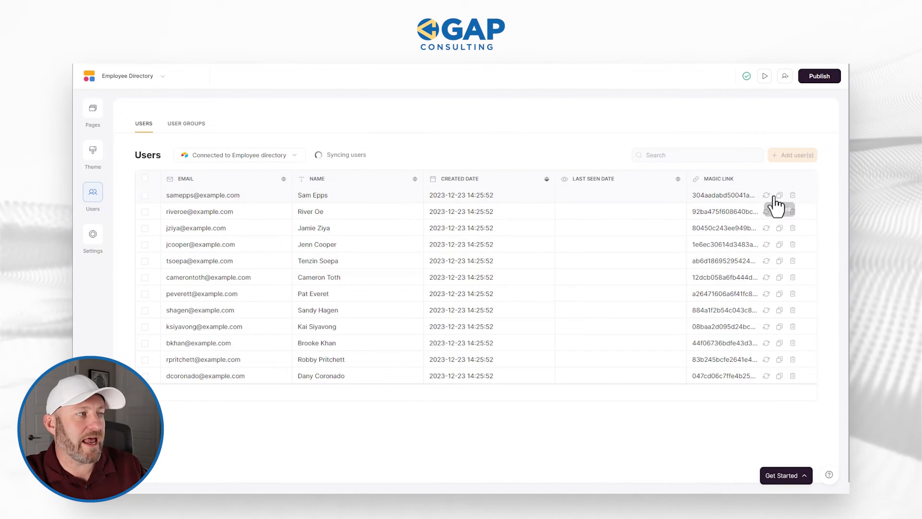
mouse_move(202, 293)
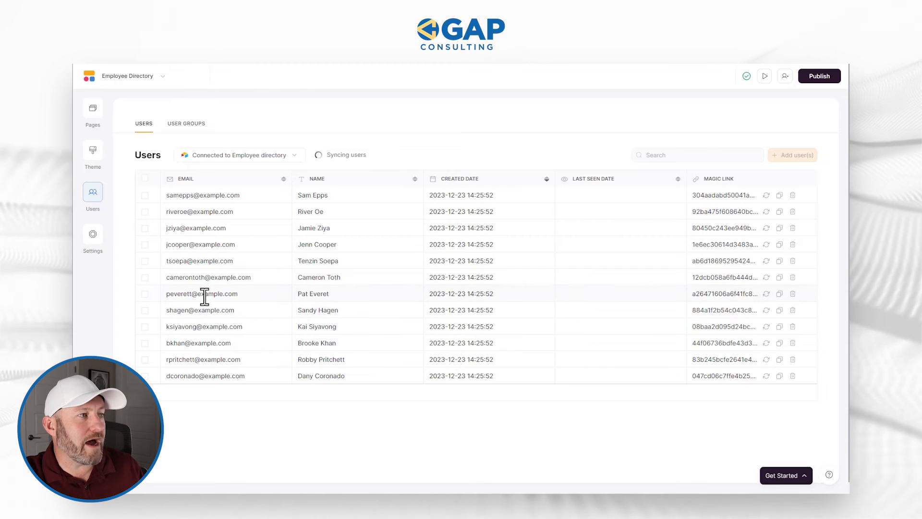
double_click(313, 294)
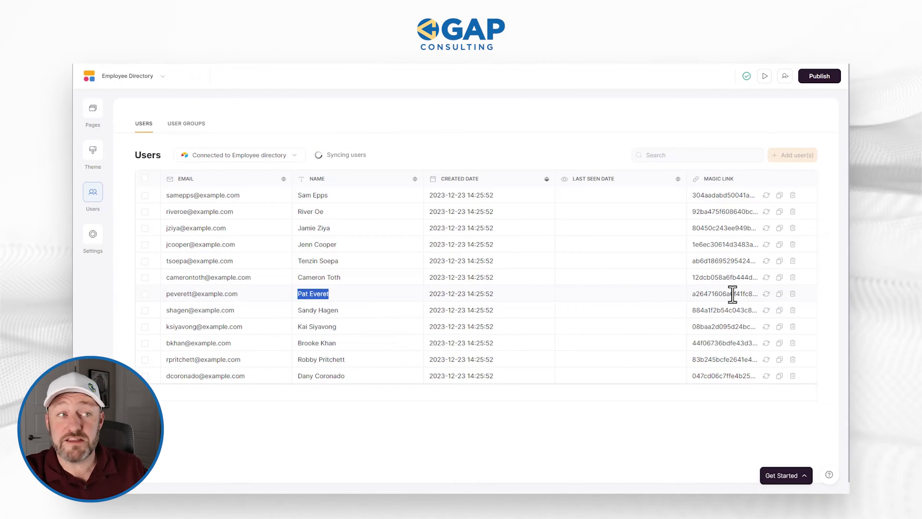
left_click(780, 293)
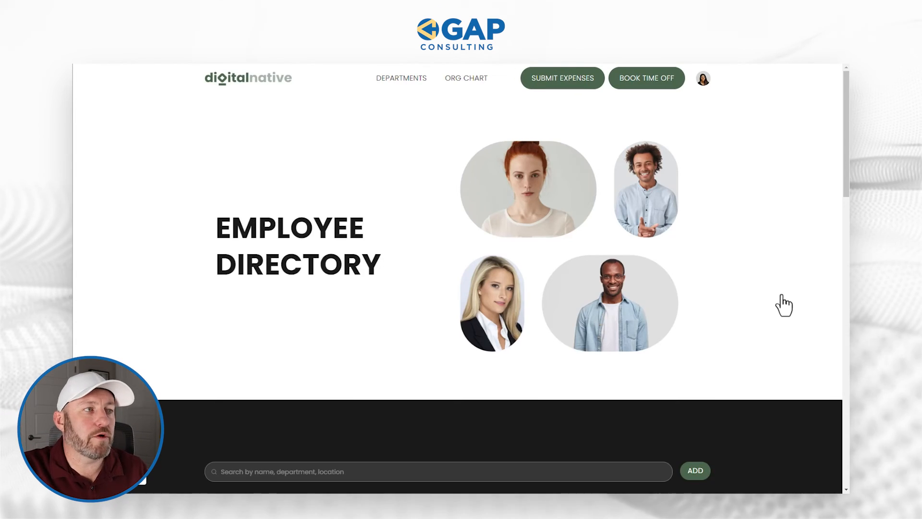
left_click(702, 77)
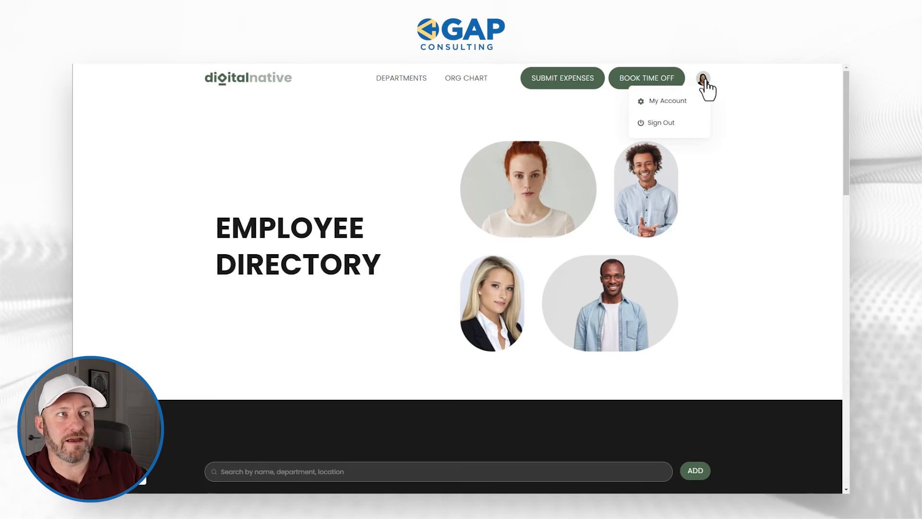
left_click(668, 100)
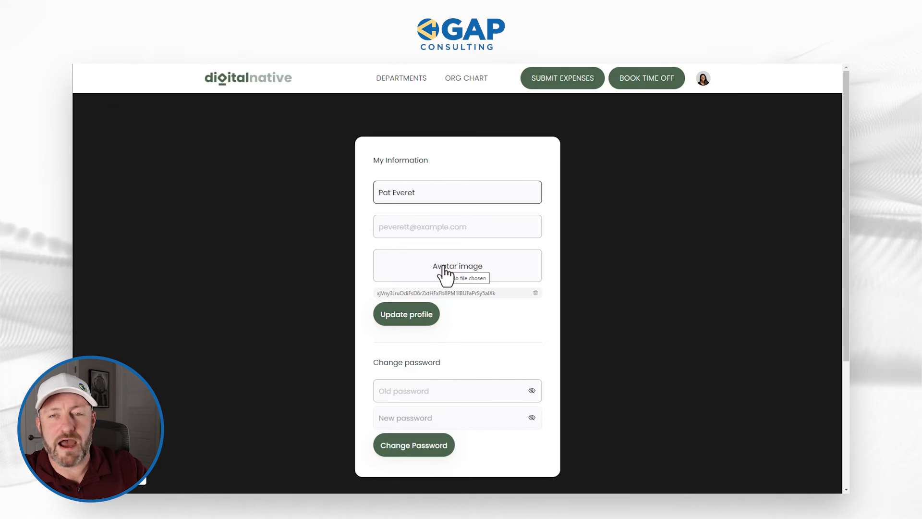
mouse_move(436, 367)
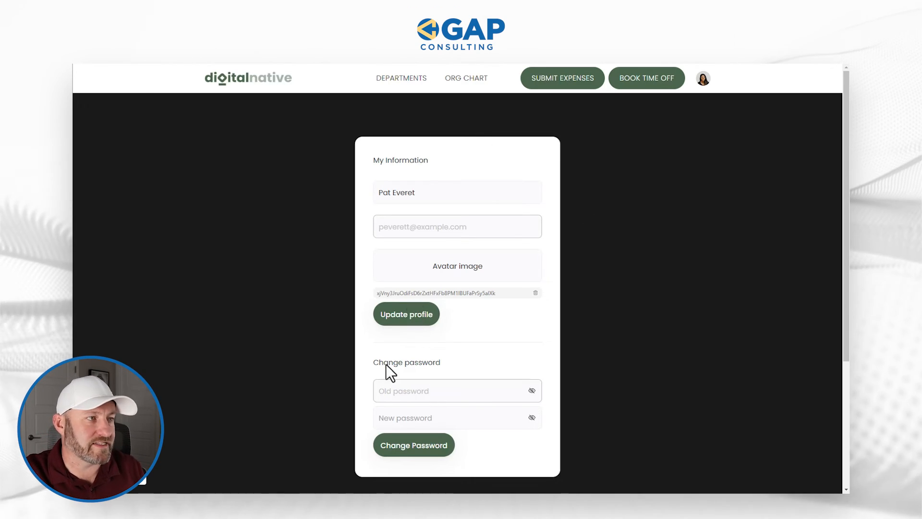
mouse_move(363, 226)
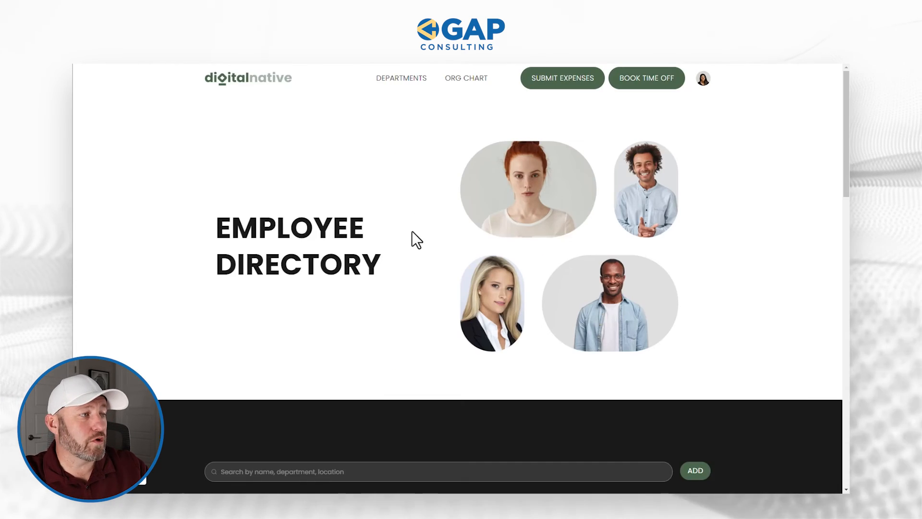
scroll("down", 3)
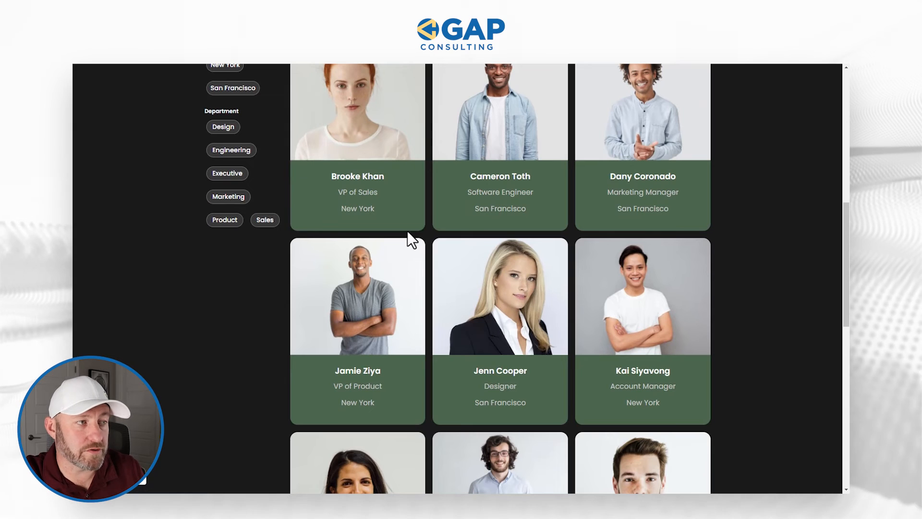
mouse_move(499, 324)
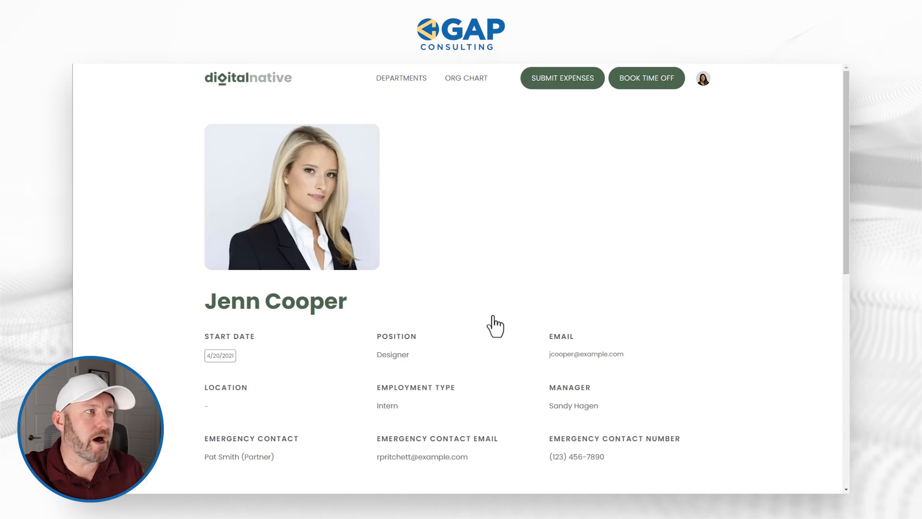
scroll("down", 3)
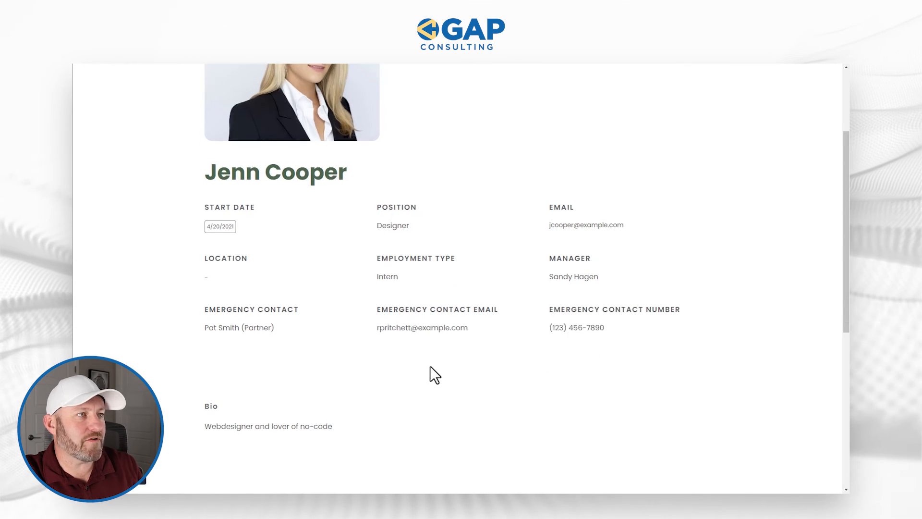
scroll("up", 3)
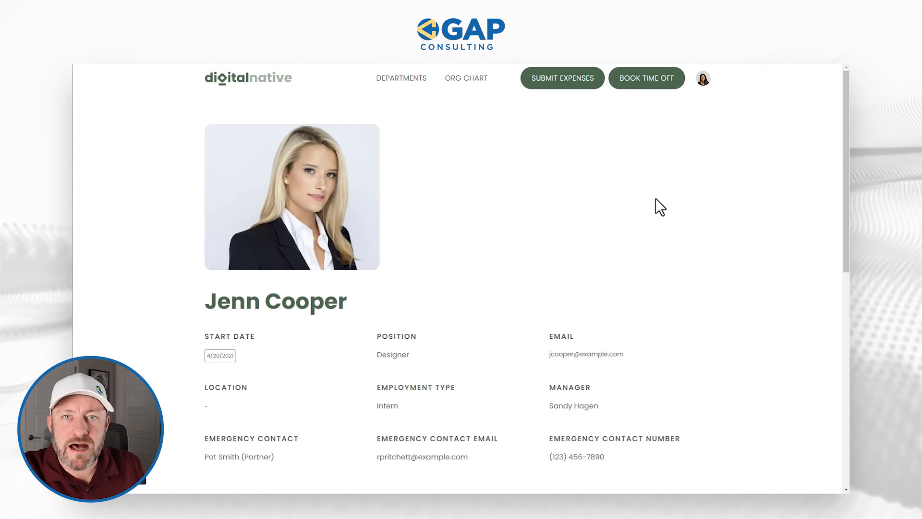
mouse_move(646, 83)
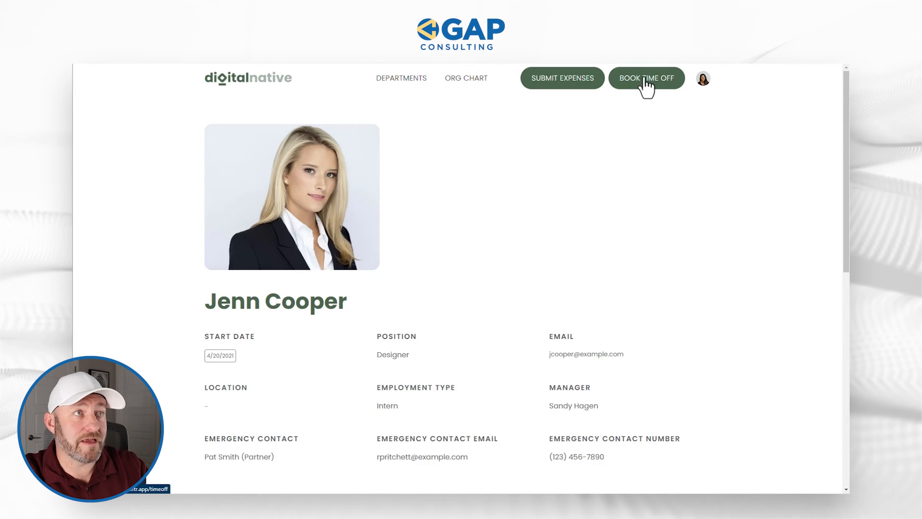
Step: Submit a Sick Leave request with reason 'fdaerda' starting December 31 2023
left_click(647, 78)
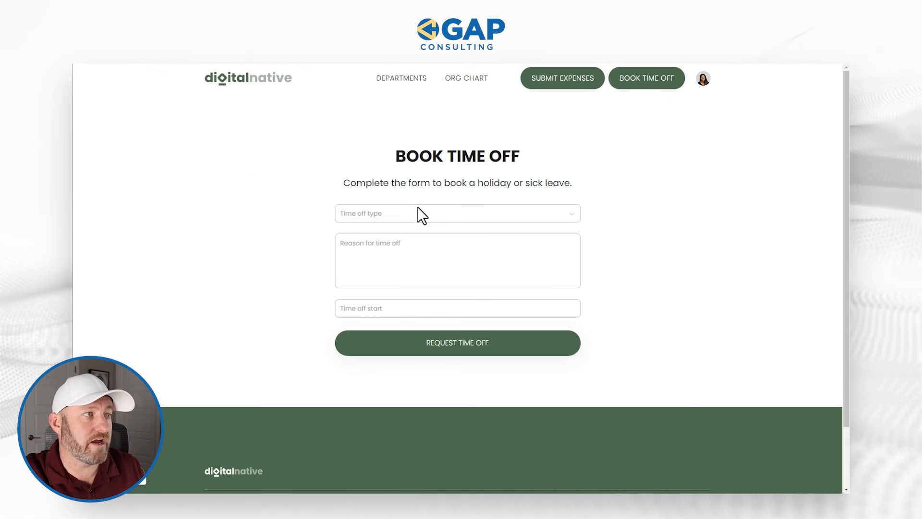
left_click(457, 213)
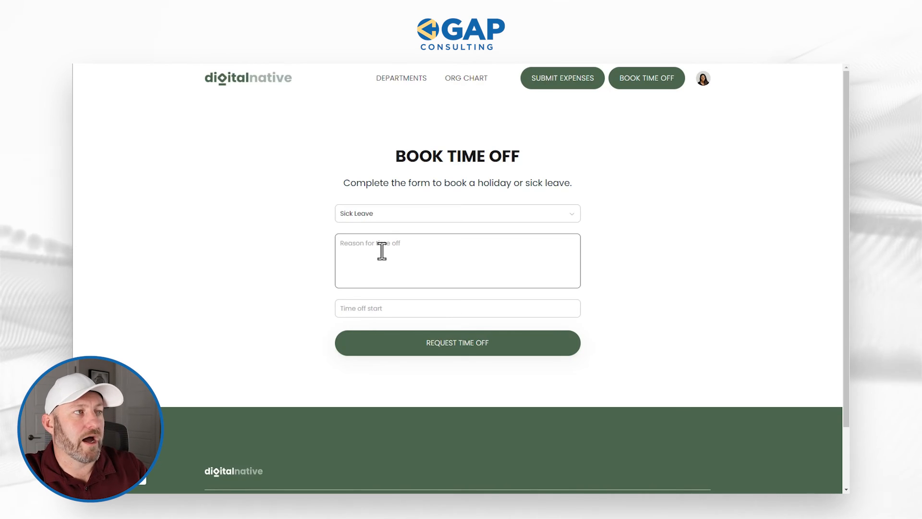
type("fdaerda")
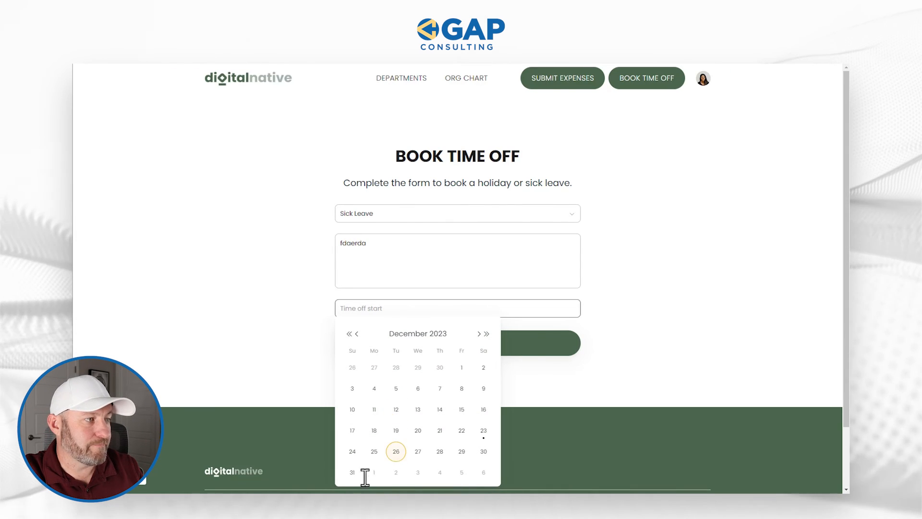
left_click(351, 472)
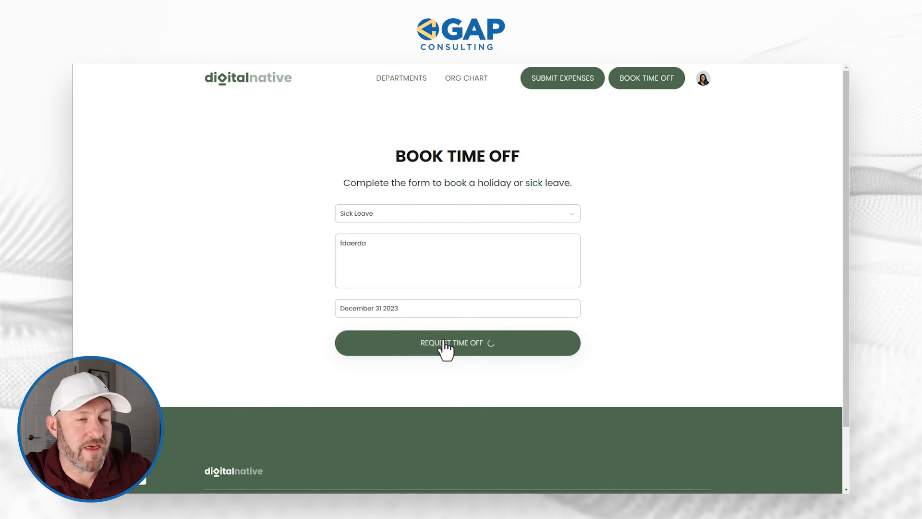
left_click(457, 343)
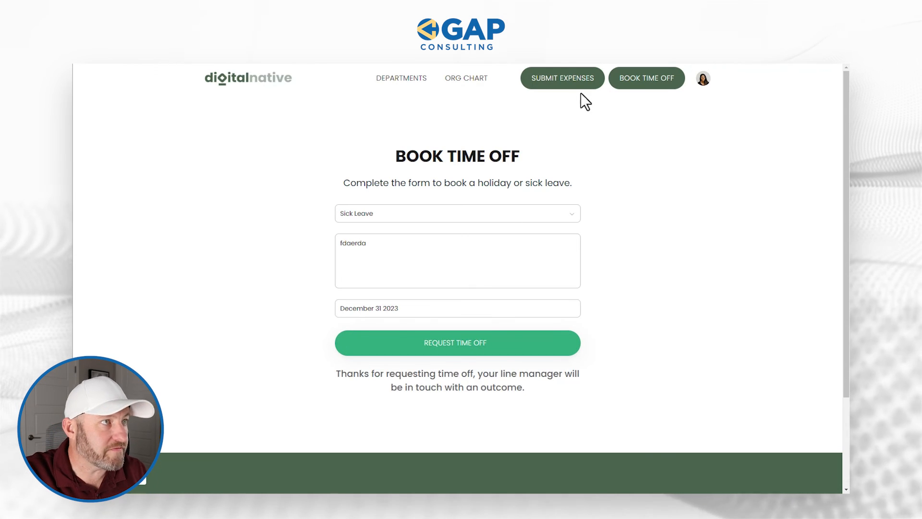
Step: Bring up the Submit Expenses form from the top navigation
left_click(561, 77)
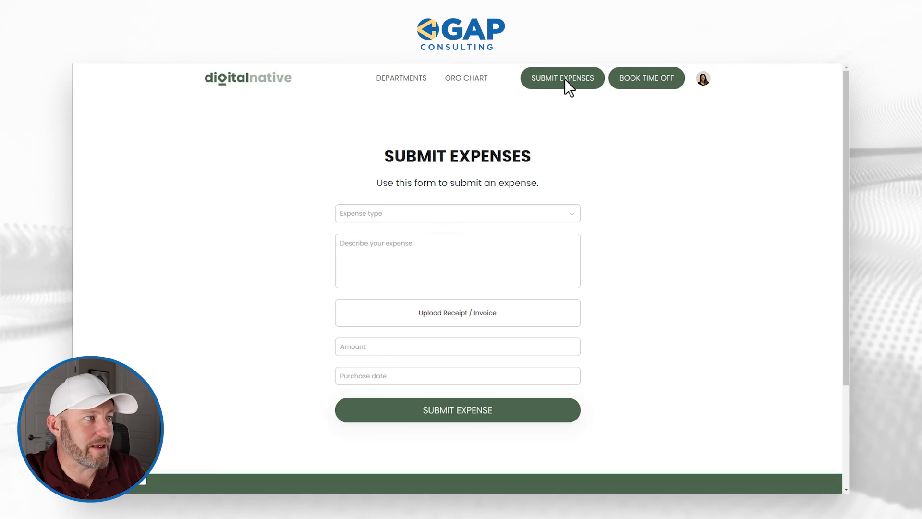
left_click(457, 347)
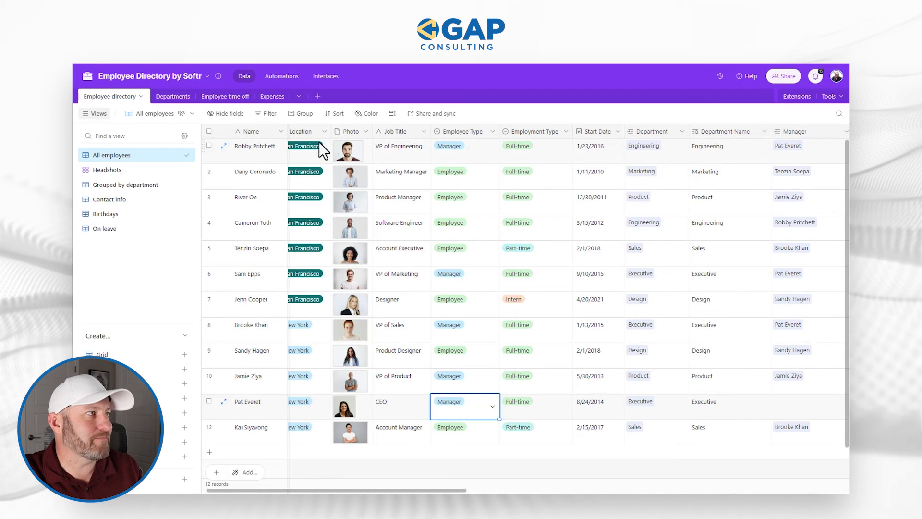
left_click(213, 96)
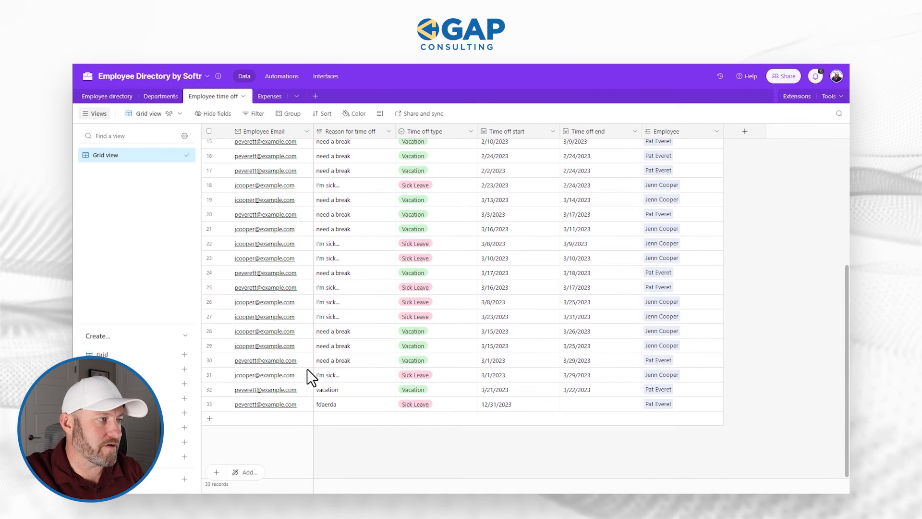
left_click(353, 403)
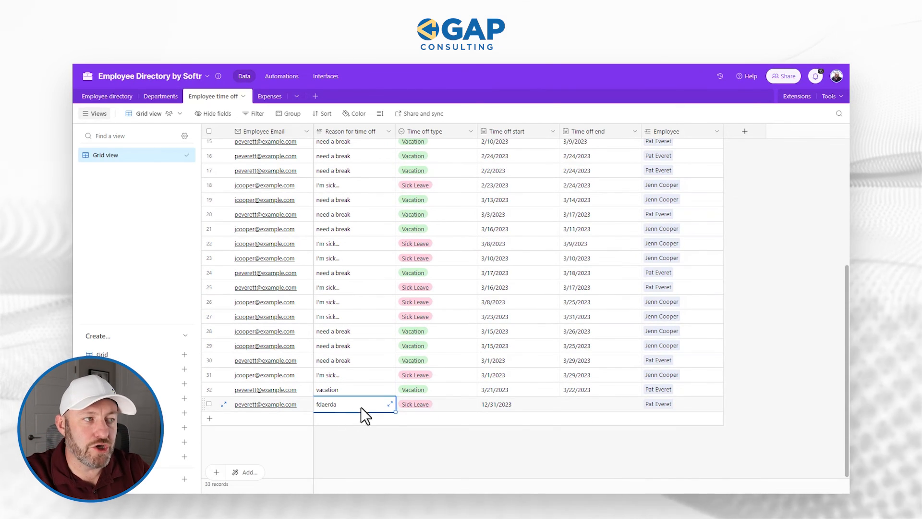
mouse_move(357, 415)
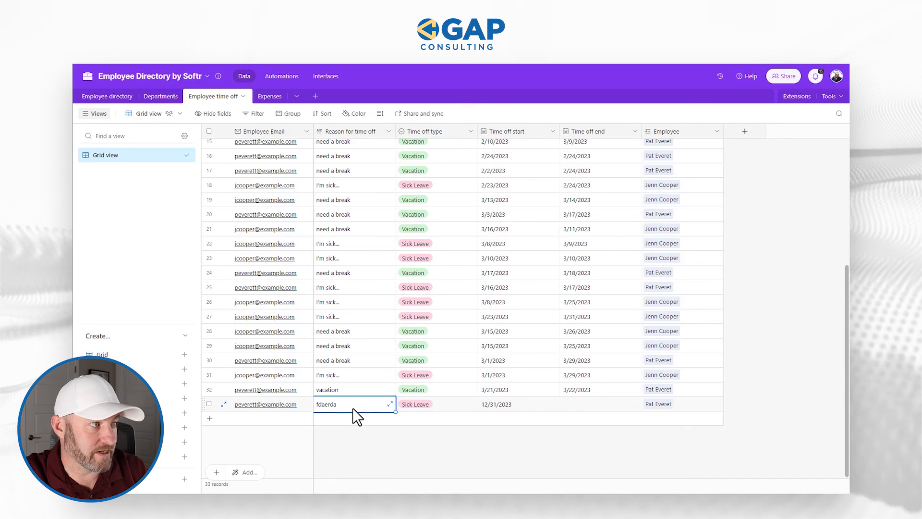
mouse_move(399, 415)
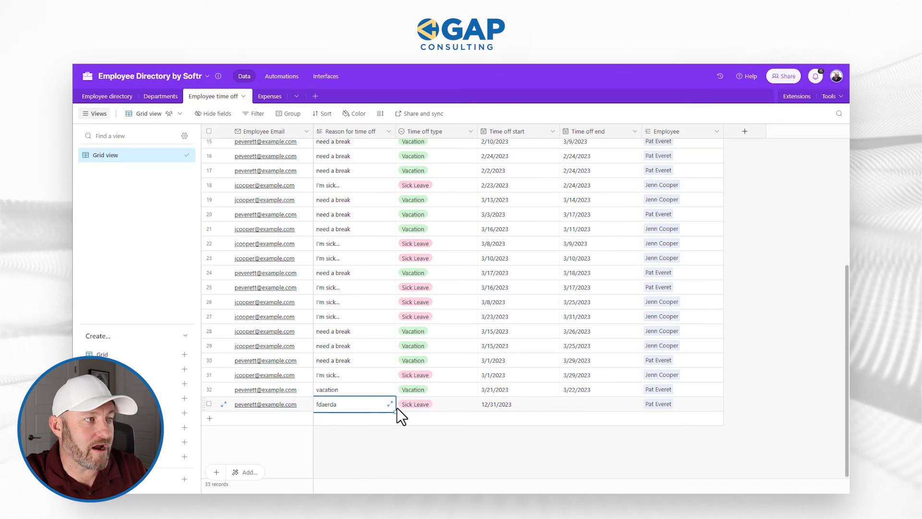
mouse_move(524, 413)
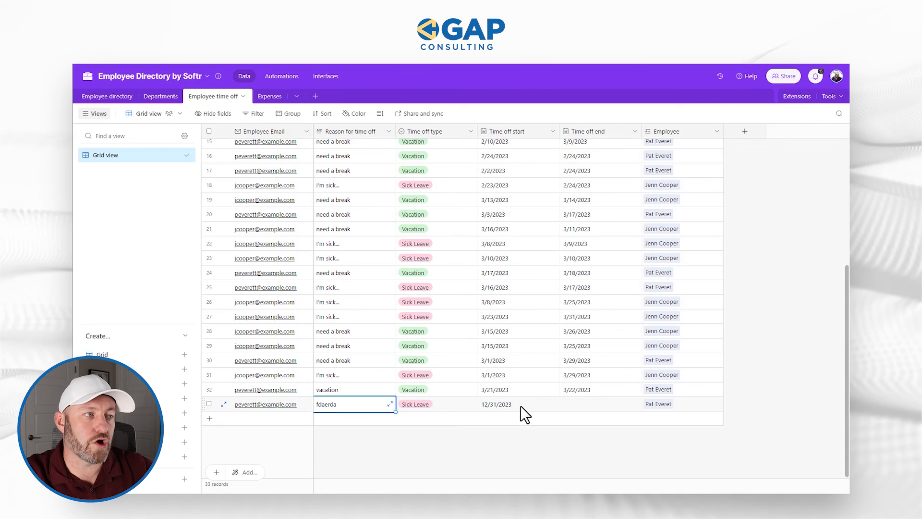
left_click(517, 404)
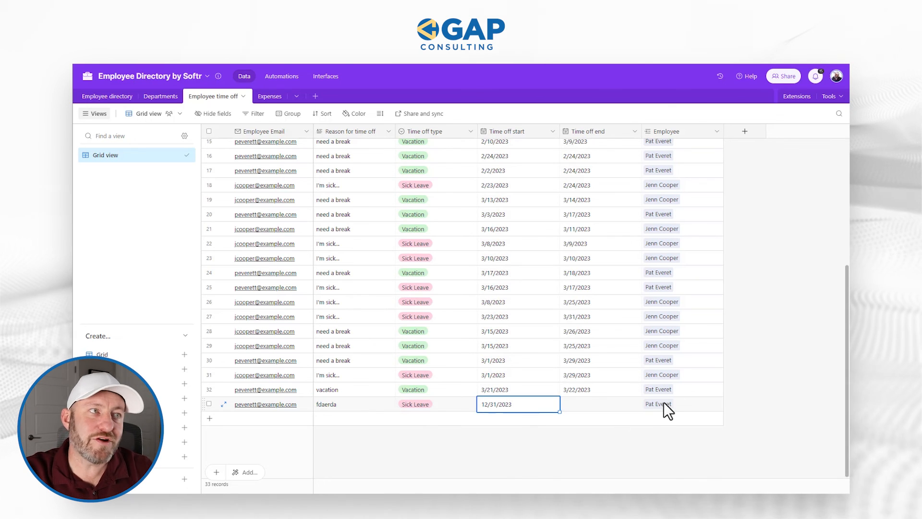
left_click(659, 404)
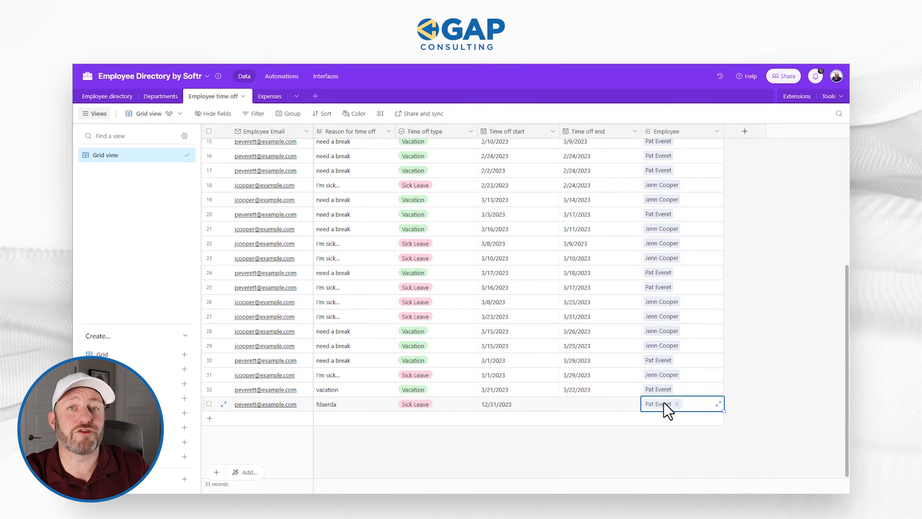